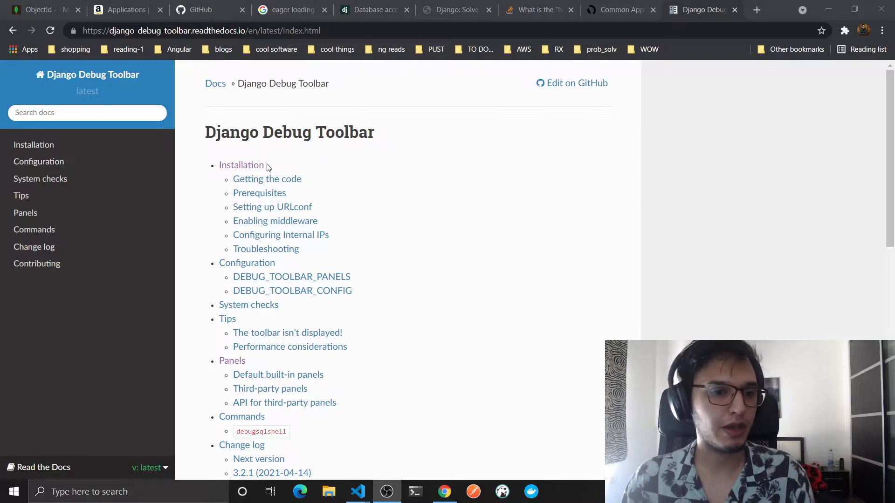
mouse_move(255, 170)
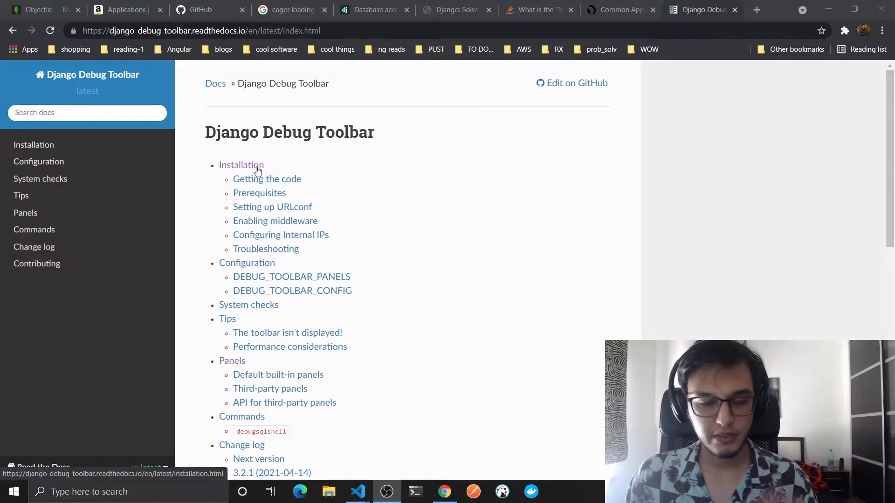
Open the Installation docs page and select the 'python -m pip install django-debug-toolbar' command.
left_click(241, 165)
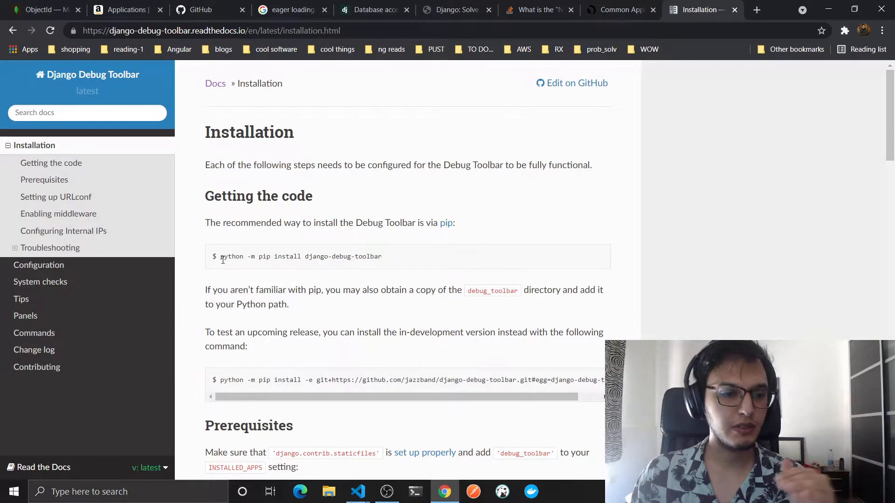
left_click_drag(221, 256, 382, 256)
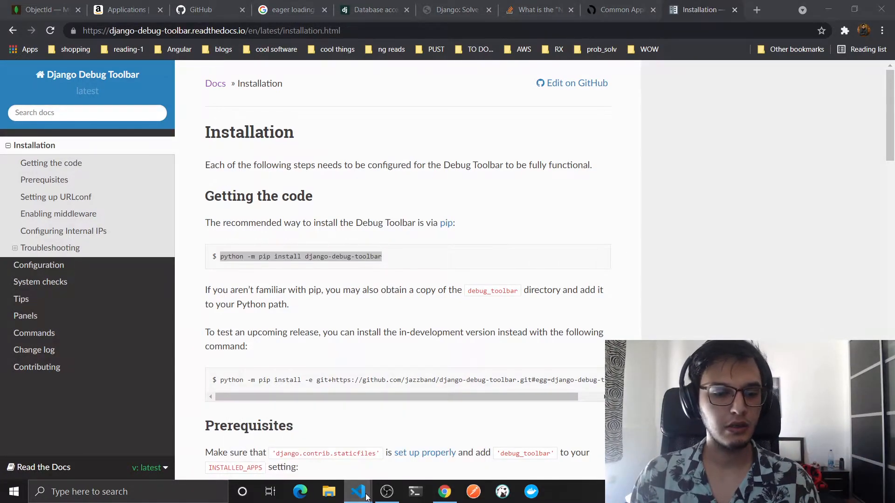
In a PowerShell terminal, activate the venv and pip install django-debug-toolbar.
left_click(358, 492)
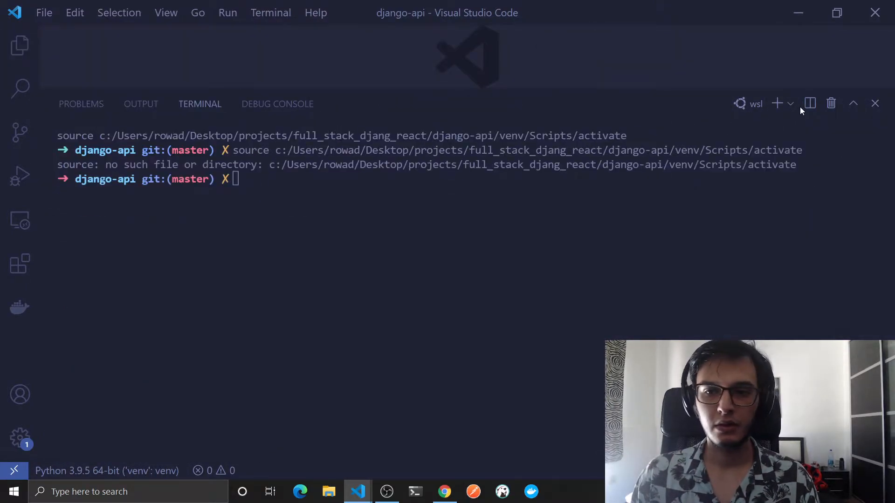
left_click(791, 104)
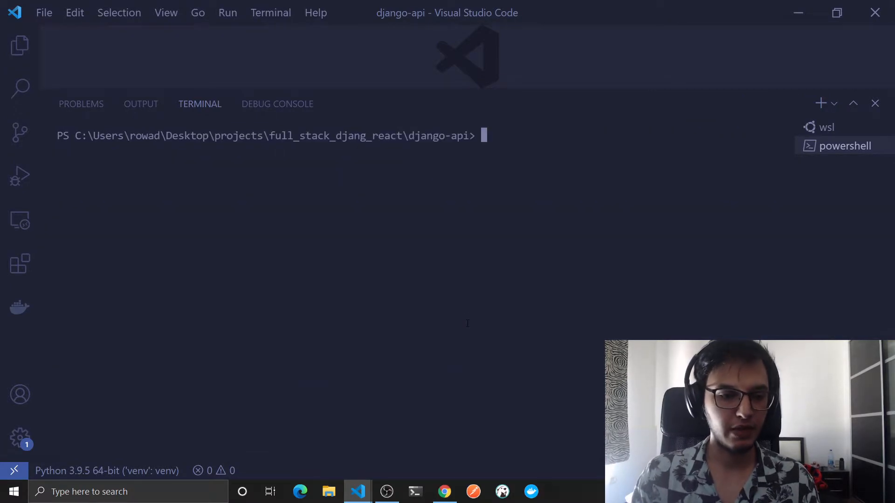
type("venv\\Scripts\\")
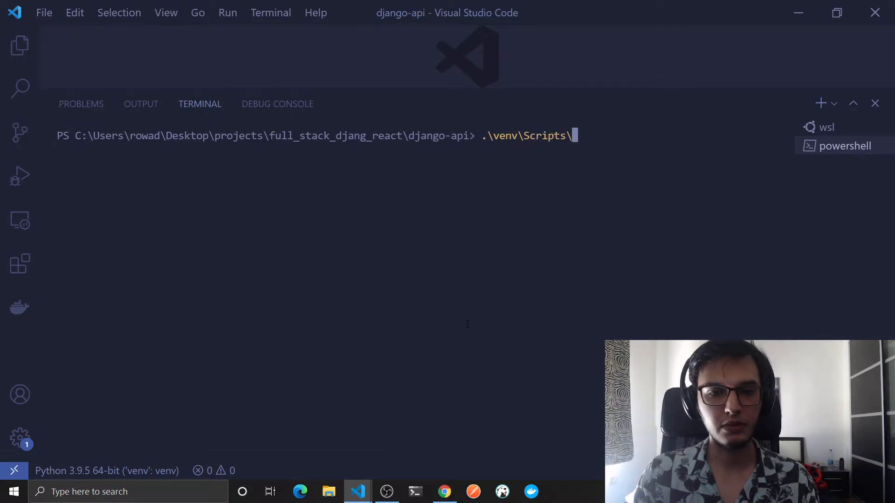
type("A")
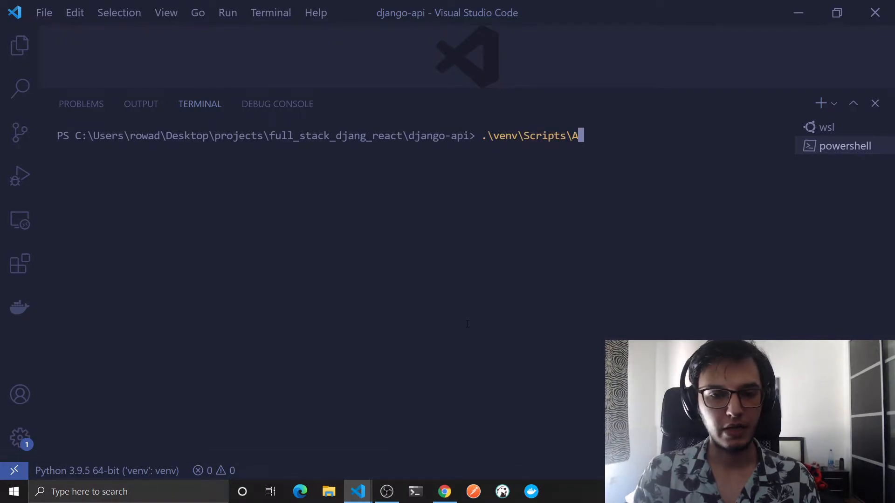
type("python -m pip install django-debug-toolbar")
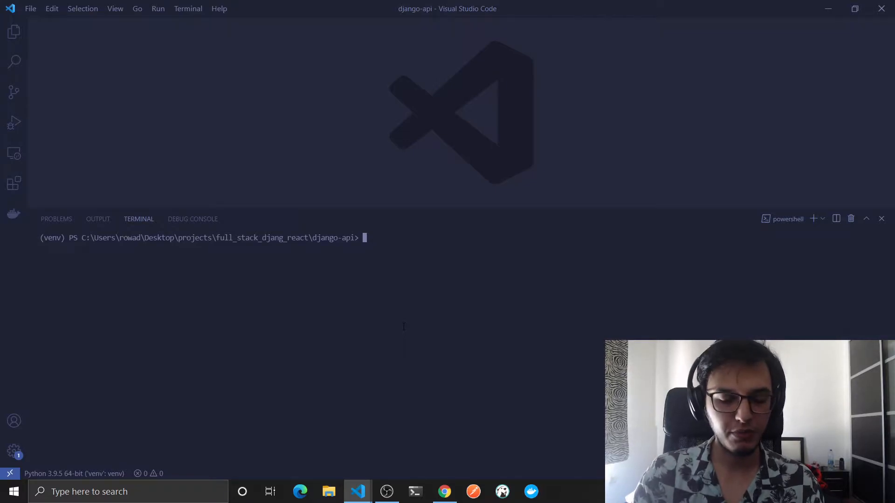
Write the installed packages to requirements.txt with pip freeze, adding django-debug-toolbar==3.2.1.
type("p")
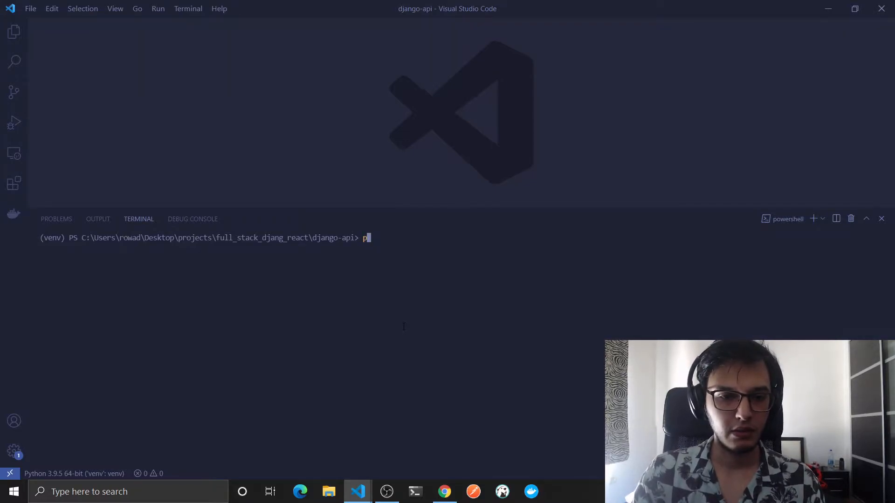
type("y pip f")
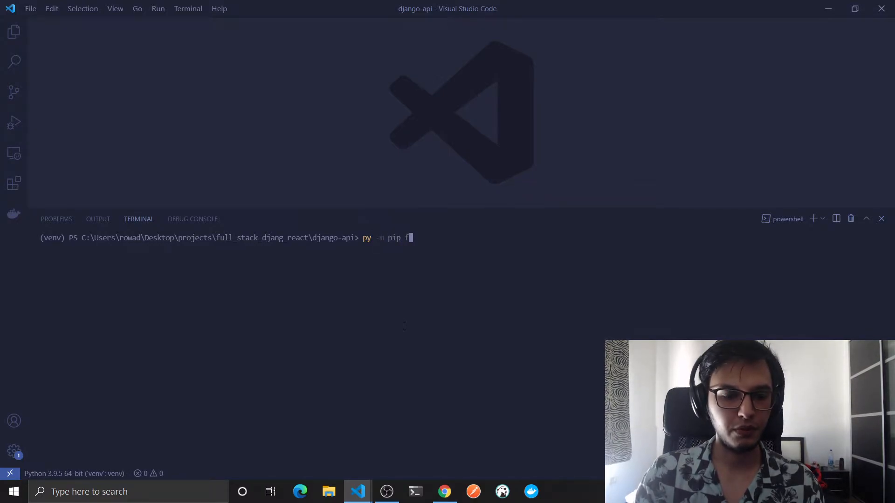
type("reeze >r")
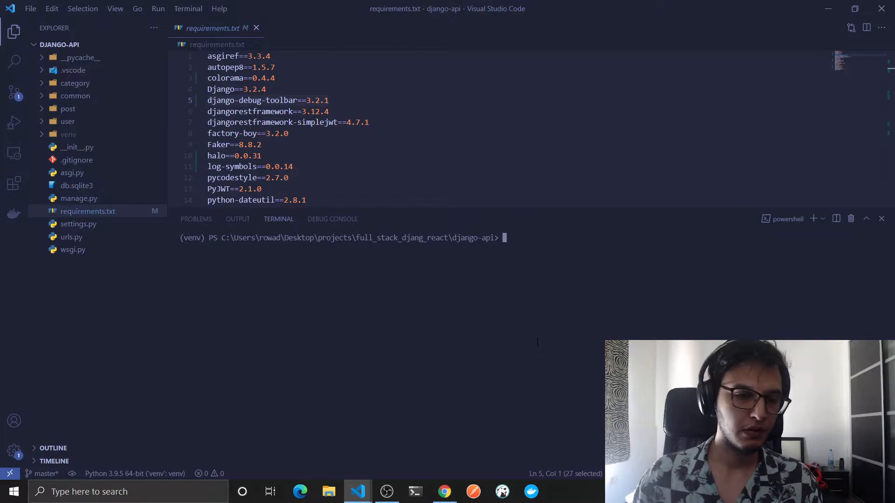
key("alt+tab")
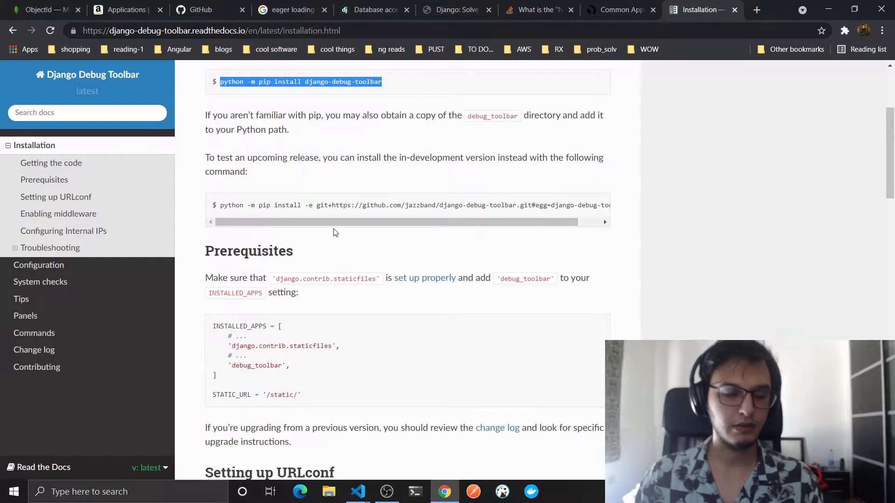
Add 'debug_toolbar', as a new entry in settings.py's INSTALLED_APPS, following the docs.
scroll("down", 3)
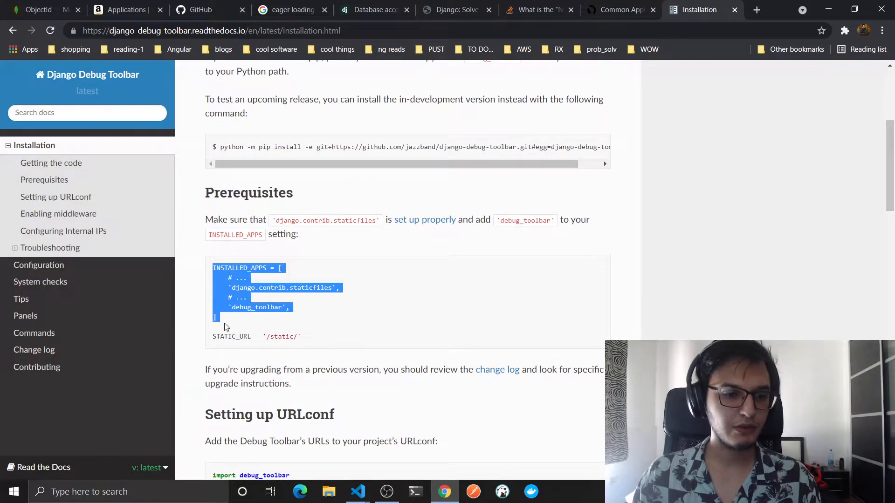
double_click(239, 267)
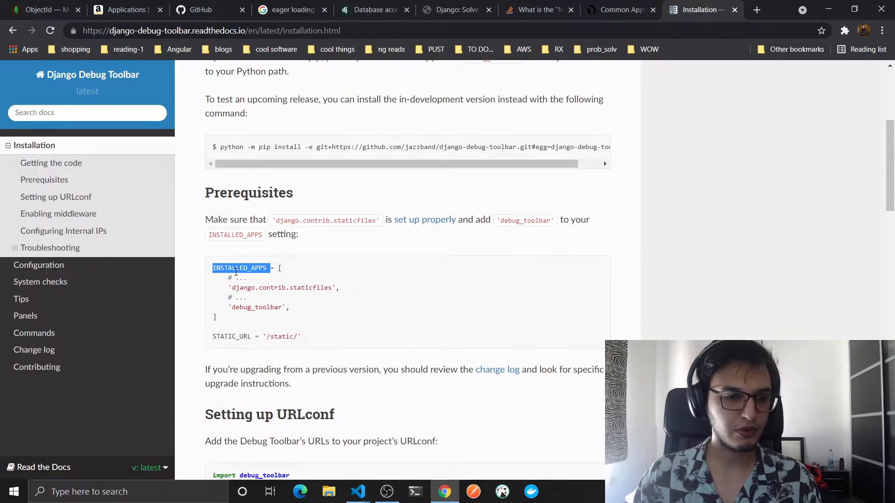
left_click(358, 491)
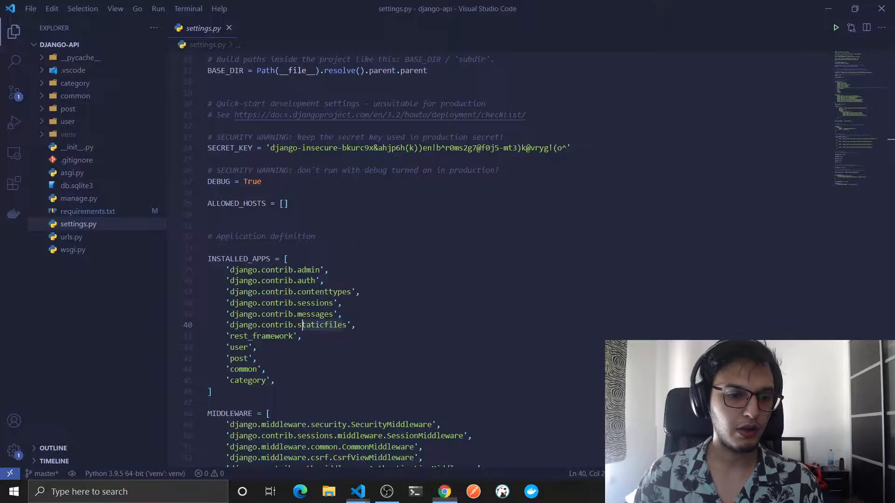
type("'debug_toolbar',")
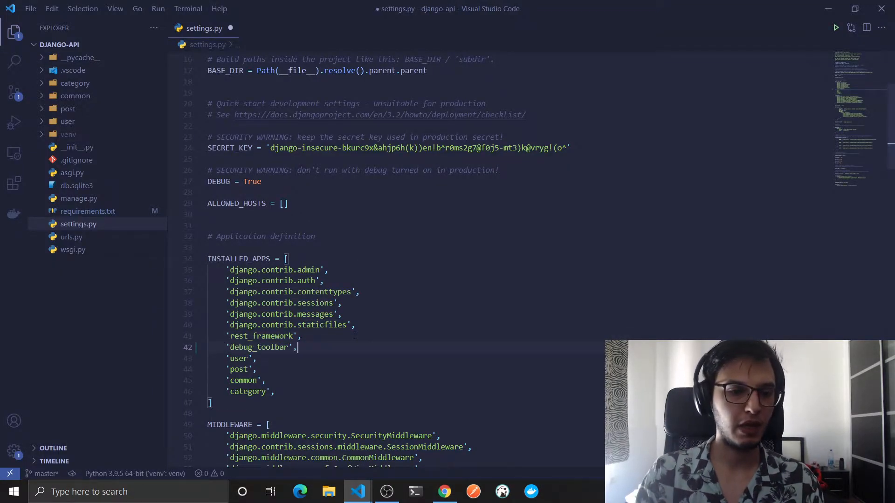
left_click(443, 491)
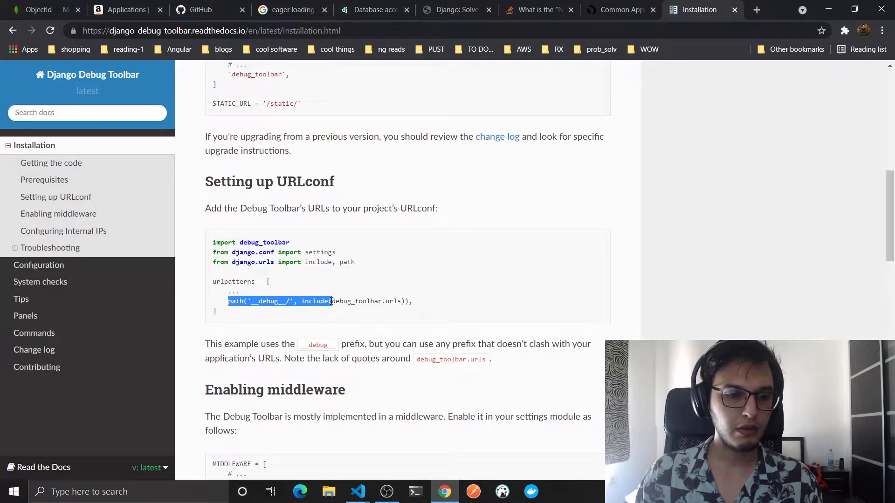
Add 'import debug_toolbar' above the imports in urls.py.
left_click(358, 491)
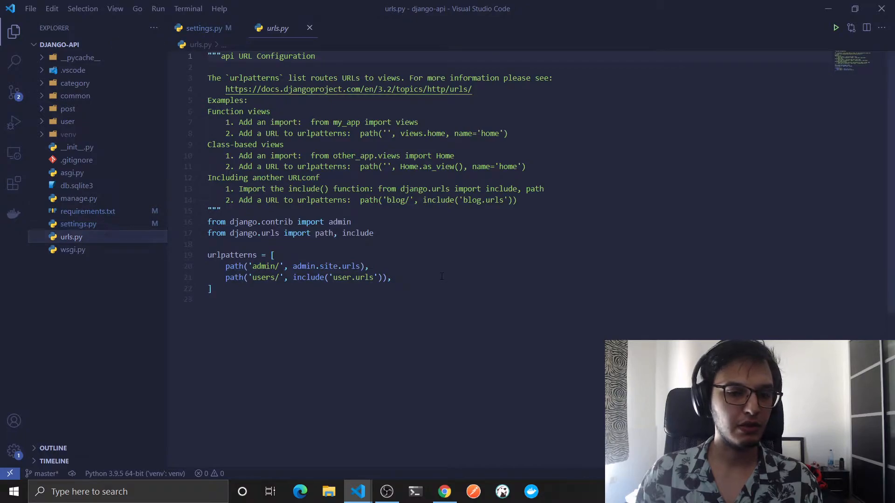
left_click(443, 492)
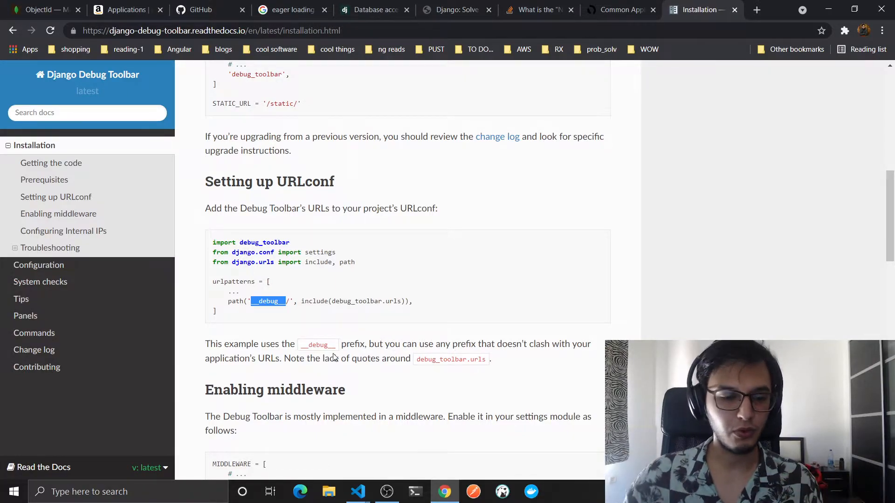
left_click(357, 492)
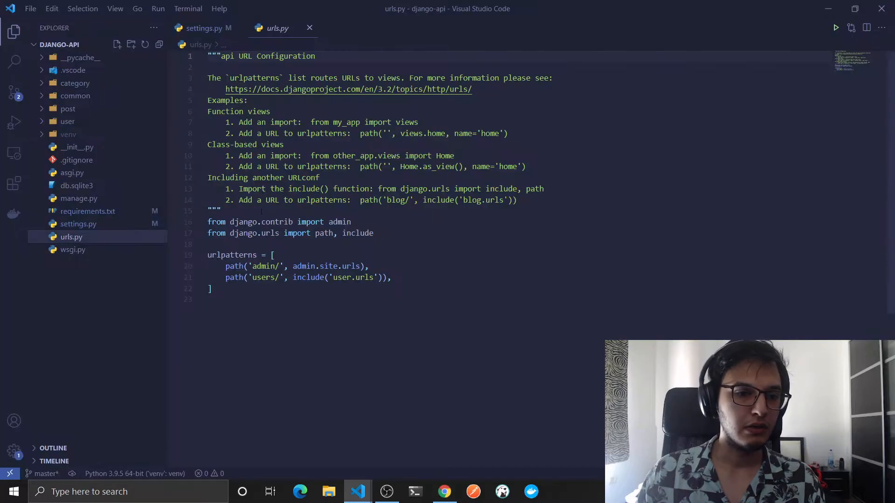
type("im")
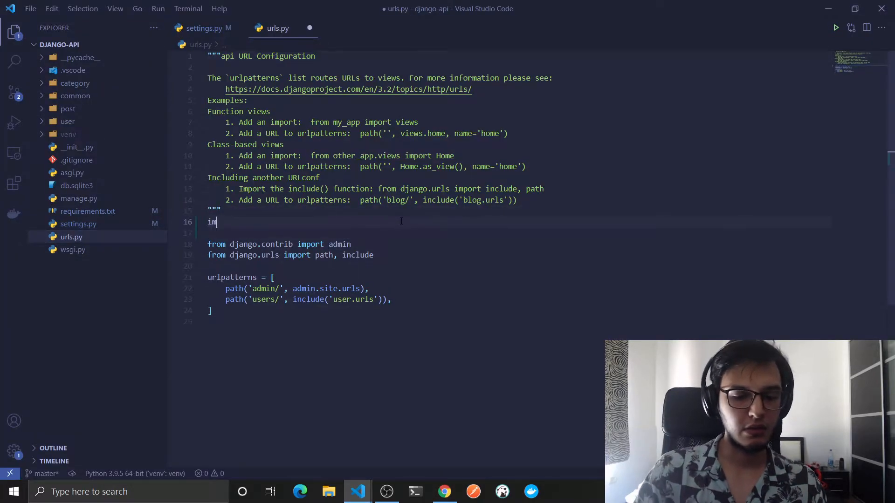
type("port debug_toolbar")
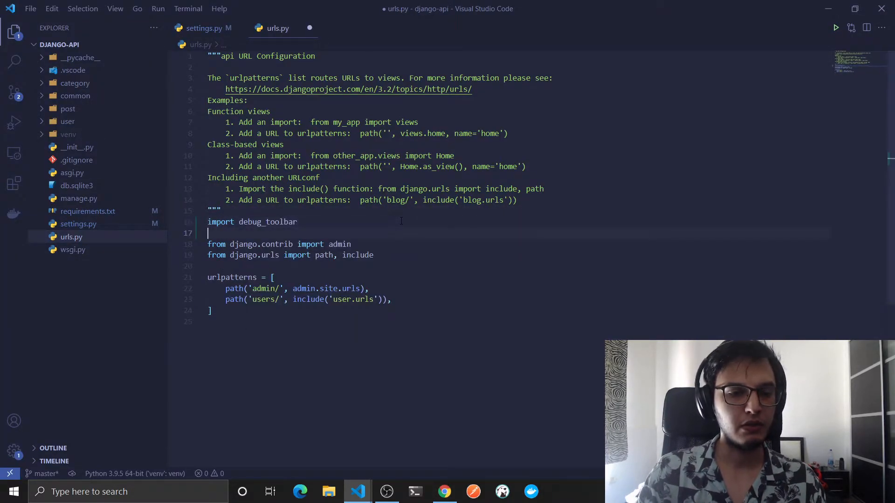
Start a path('__debug__', include()) entry in urlpatterns, checking the docs' URLconf example.
type("path('__debug__',")
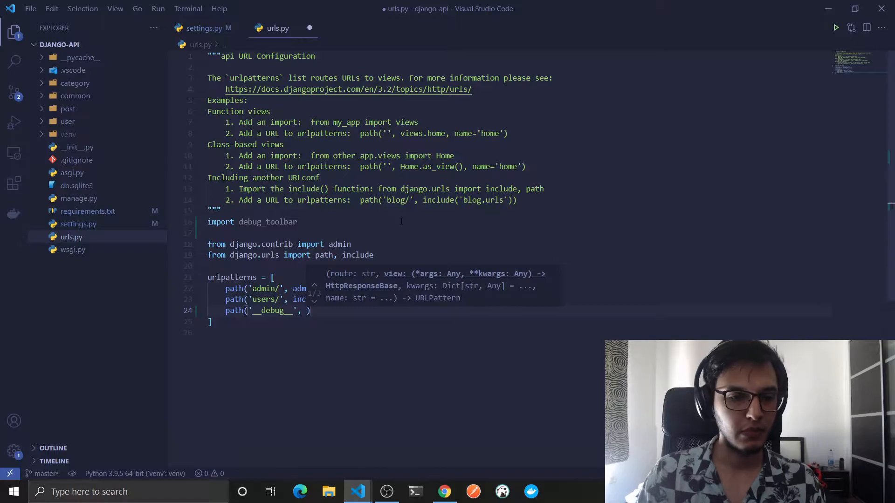
type("include()")
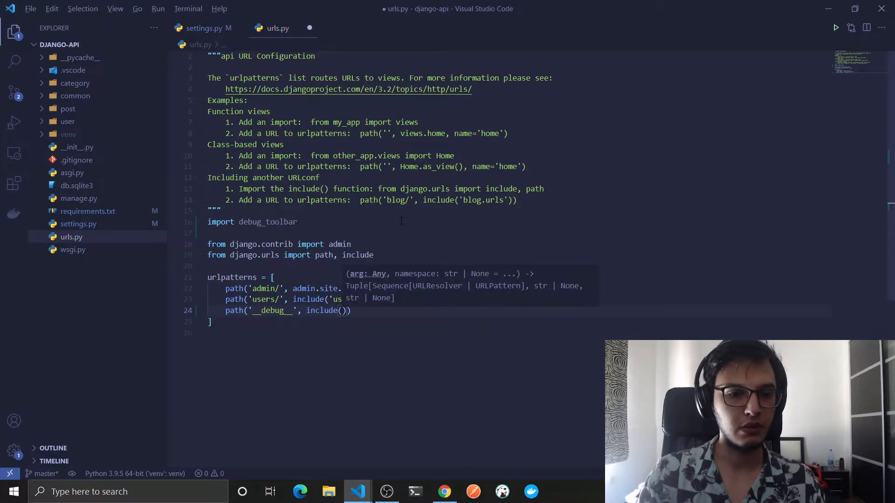
left_click(445, 491)
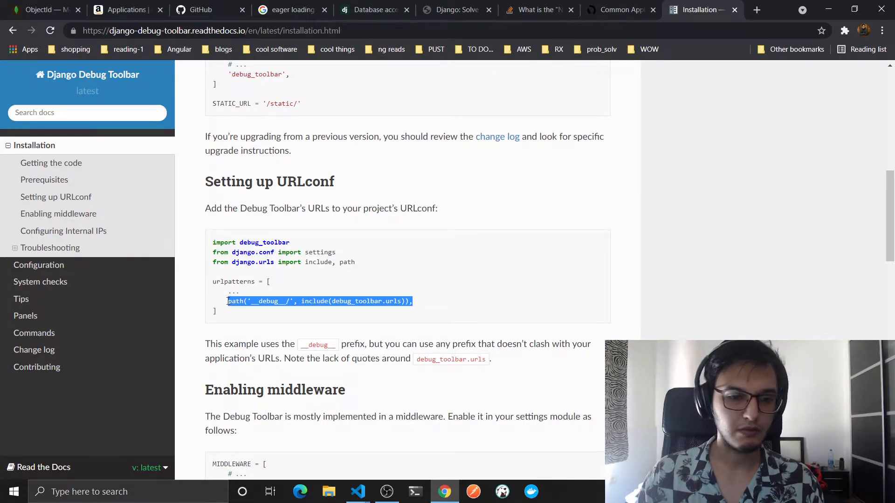
left_click(358, 492)
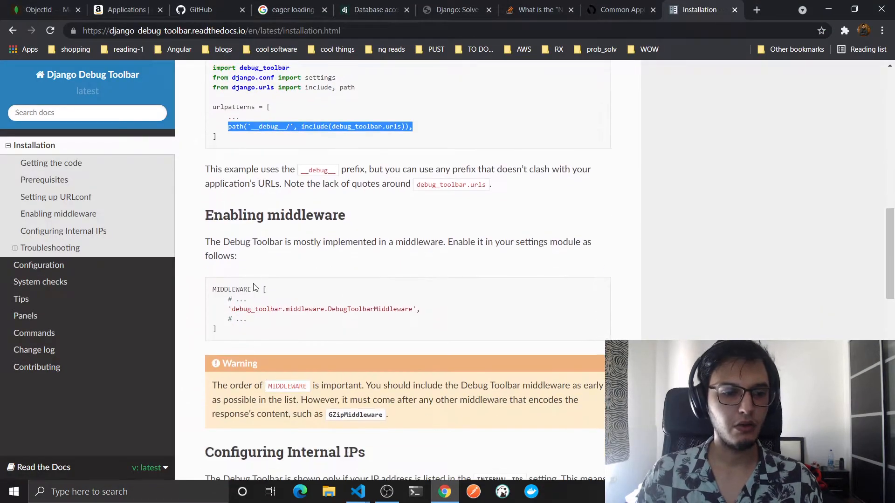
Add 'debug_toolbar.middleware.DebugToolbarMiddleware', to MIDDLEWARE in settings.py and save the file.
scroll("down", 3)
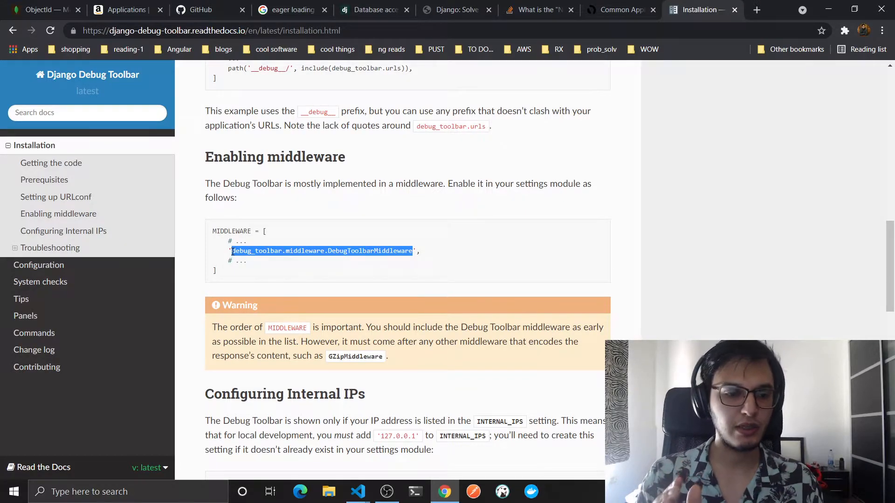
left_click(356, 491)
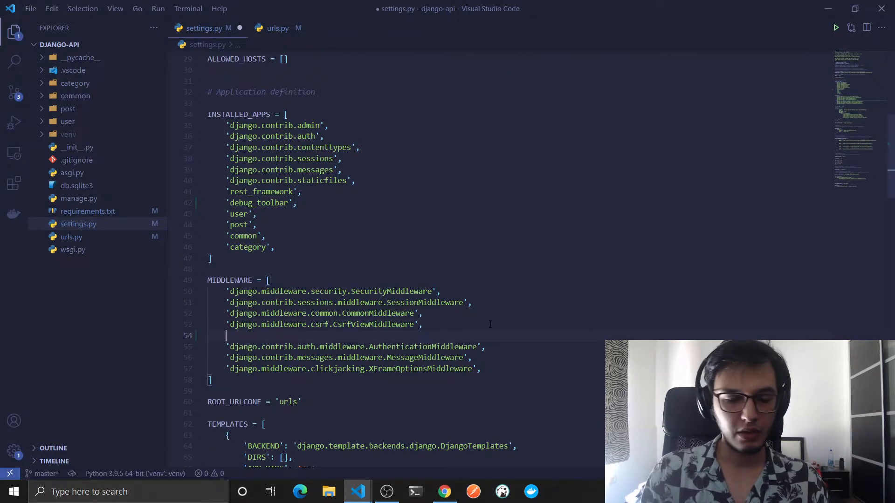
type("'debug_toolbar.middleware.DebugToolbarMiddleware',")
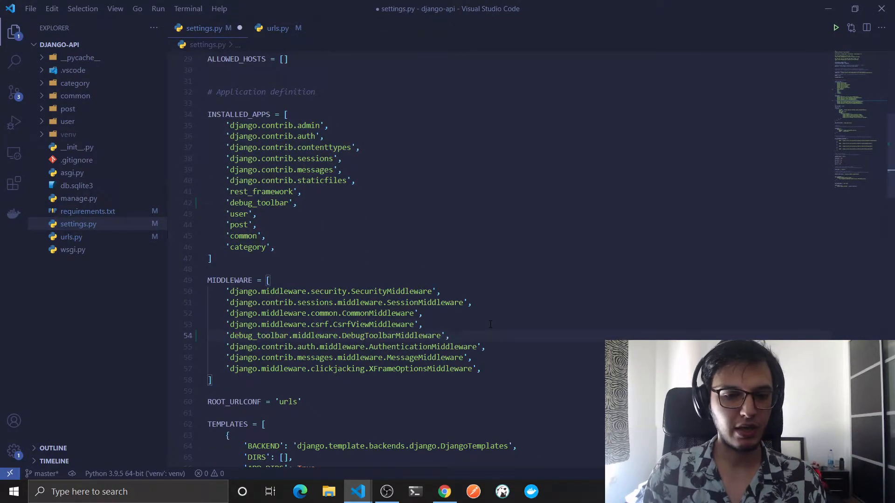
scroll("down", 3)
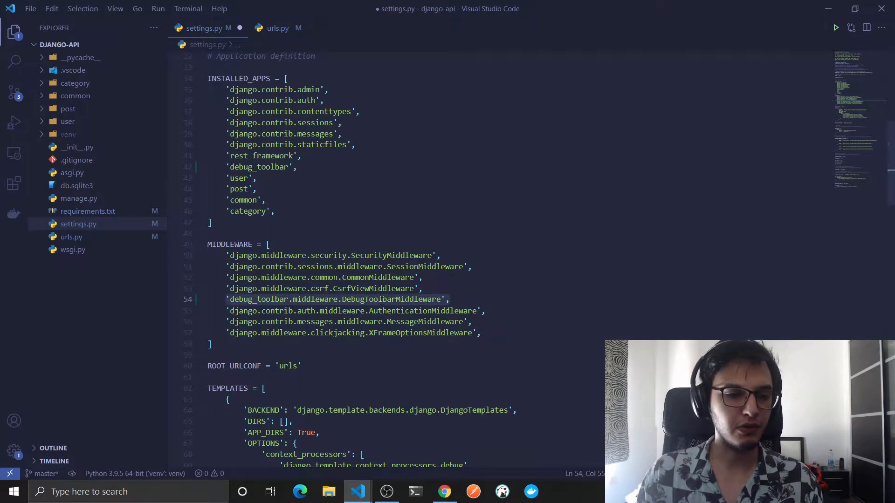
left_click(444, 491)
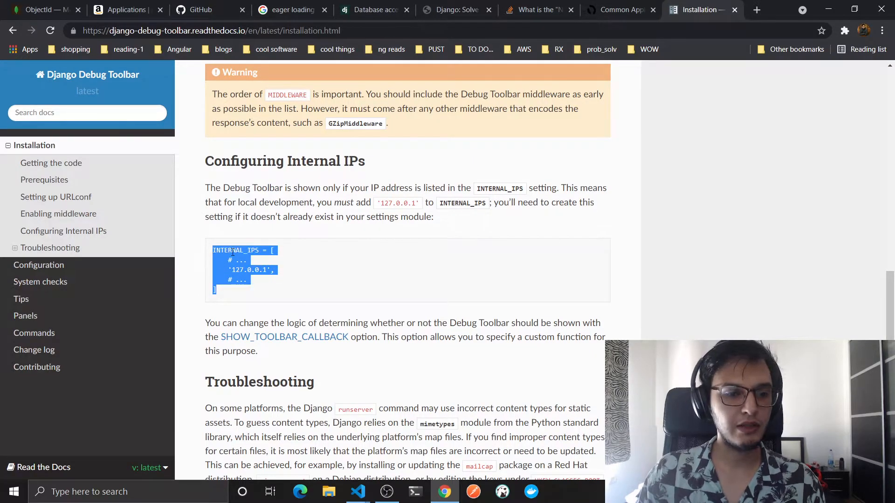
left_click(357, 491)
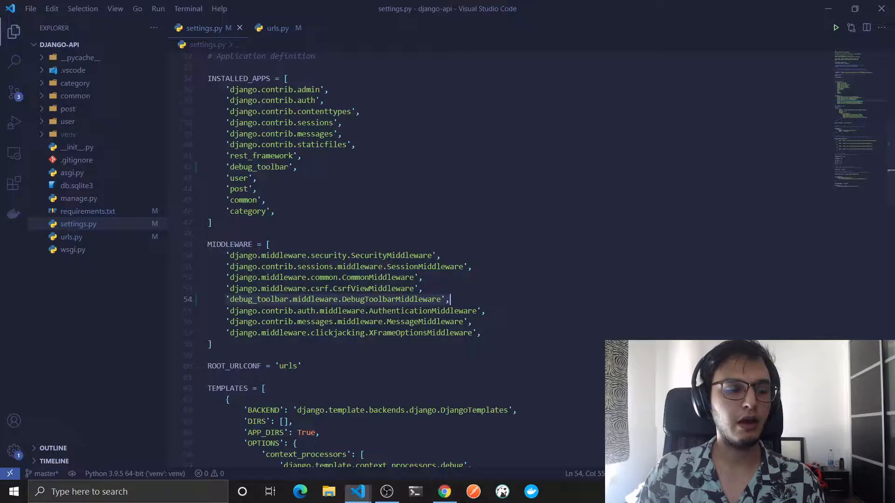
scroll("down", 3)
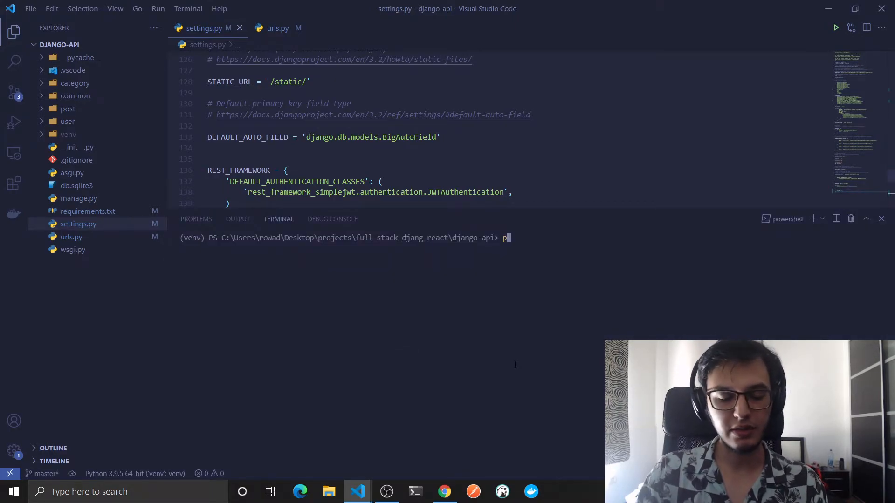
Run py .\manage.py runserver and load 127.0.0.1:8000/users/login/ in Chrome.
type("y .\\manage.py runserver")
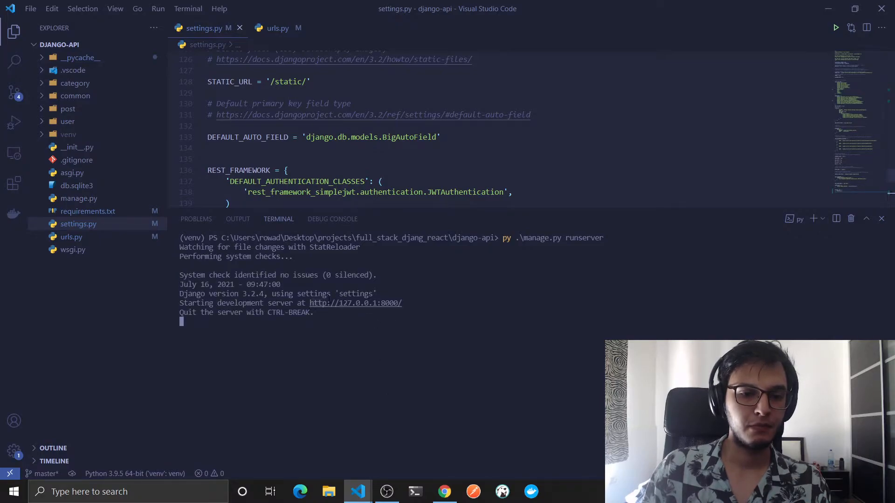
left_click(444, 492)
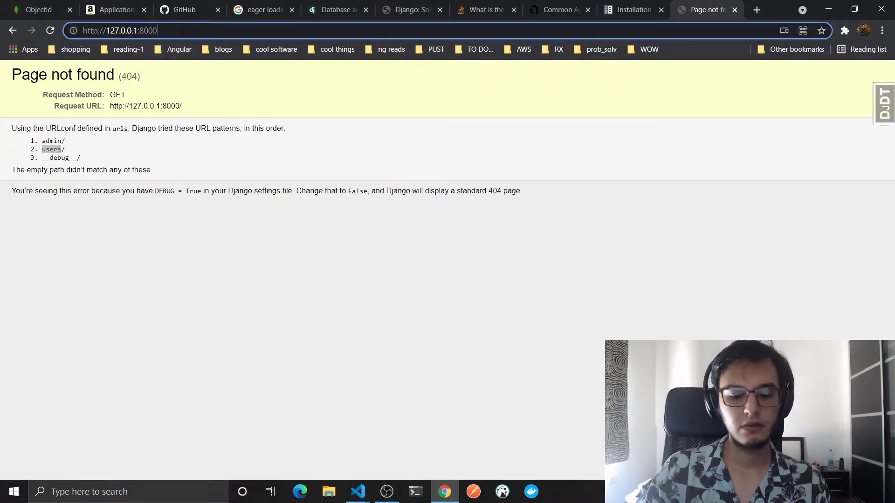
type("users/login/")
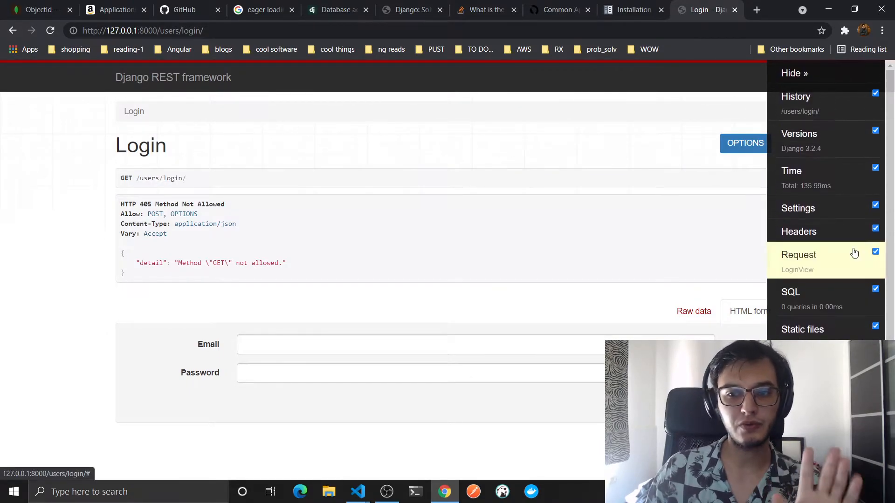
Check the total request time and the Settings, Headers and Request (LoginView) panels.
double_click(814, 185)
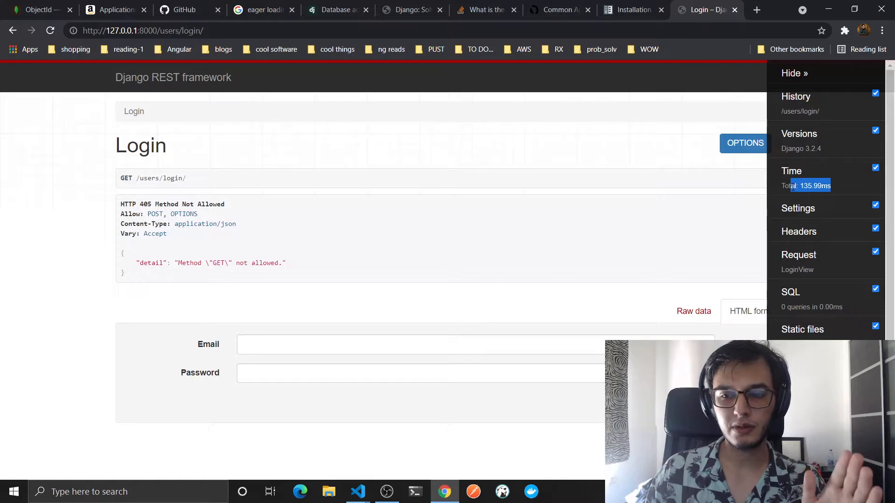
left_click(798, 208)
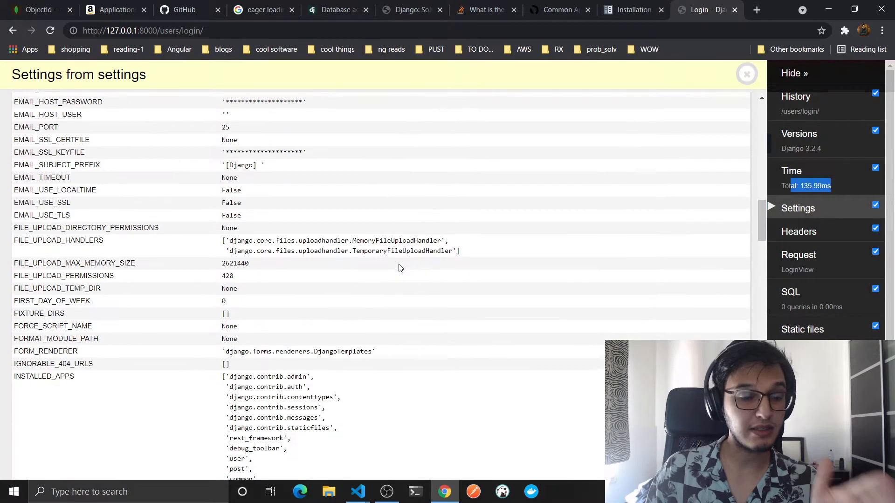
left_click(799, 231)
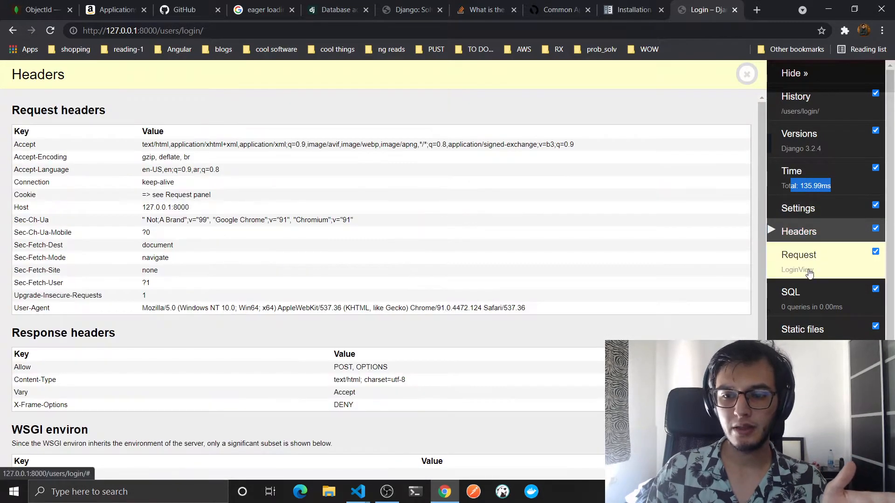
left_click(799, 254)
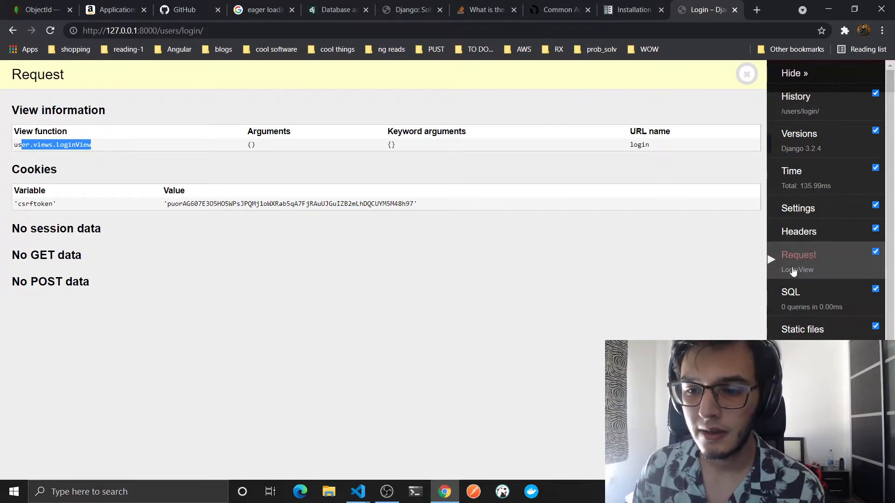
Review the SQL and Templates panels, then hide the toolbar and focus the Email field.
left_click(790, 293)
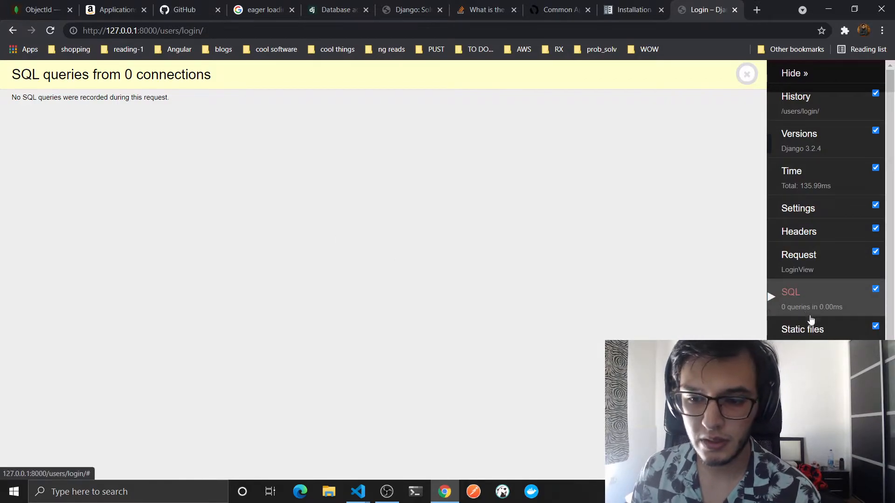
left_click(802, 330)
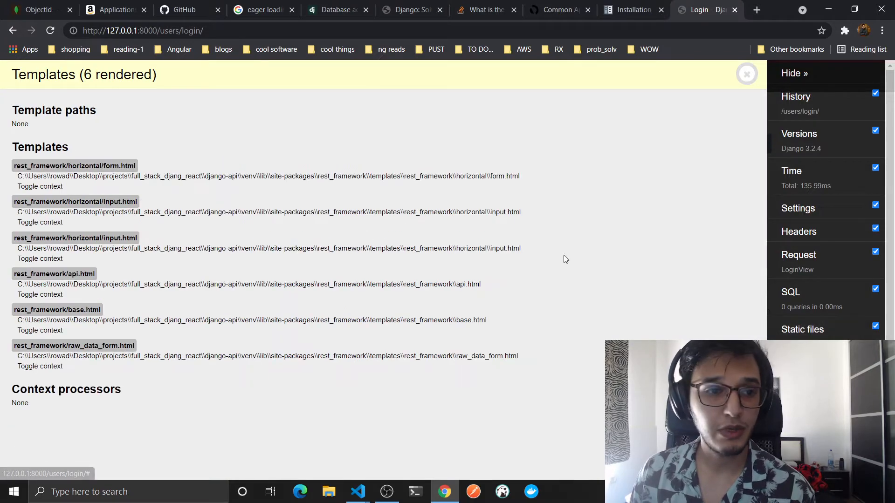
scroll("down", 3)
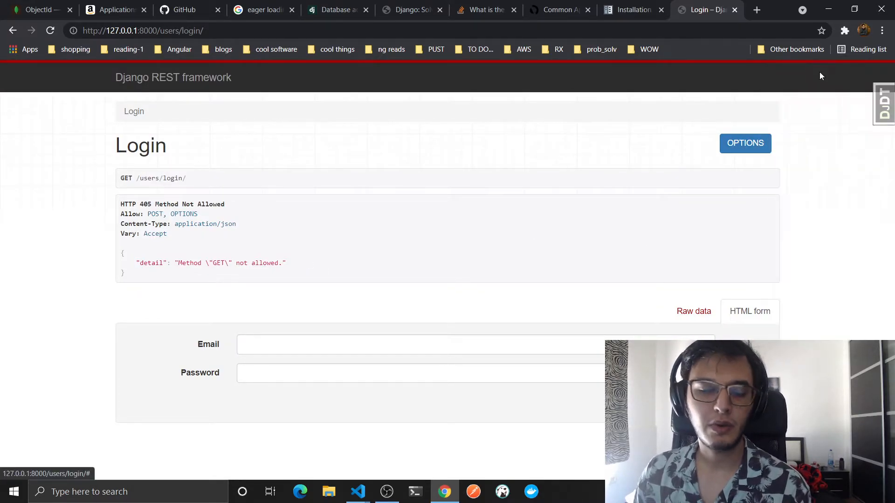
mouse_move(769, 114)
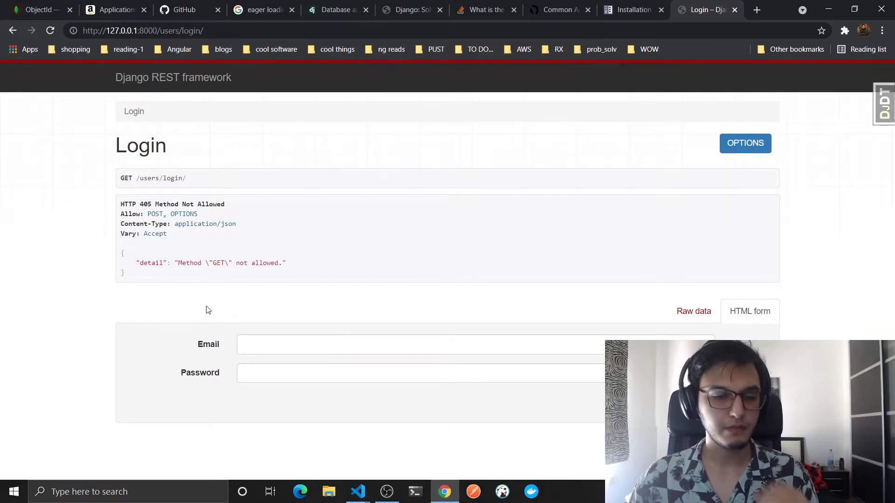
left_click(399, 344)
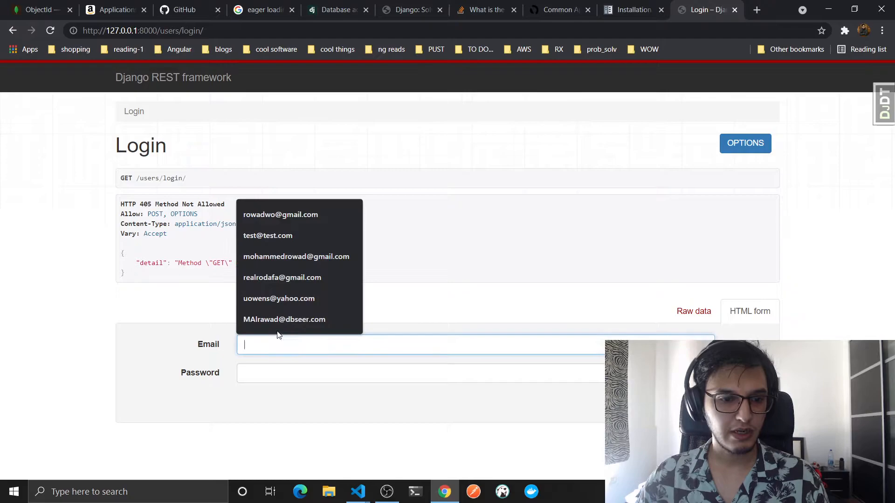
type("dasd@test.com")
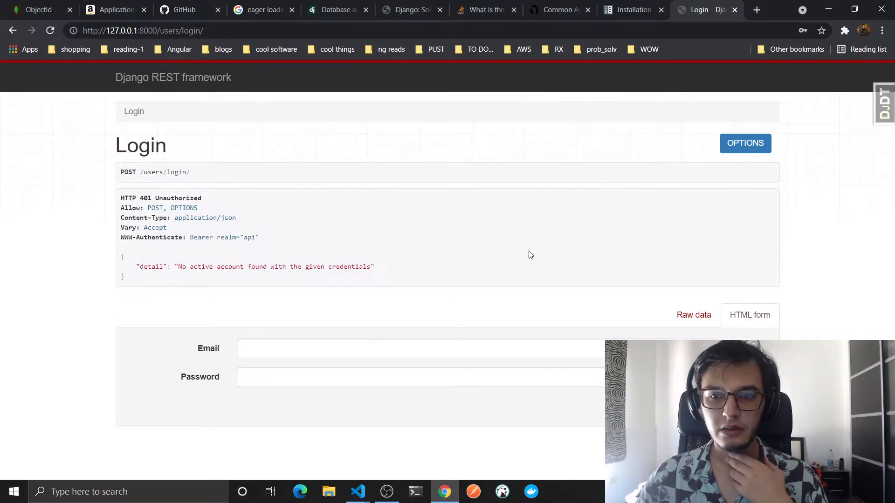
left_click(885, 104)
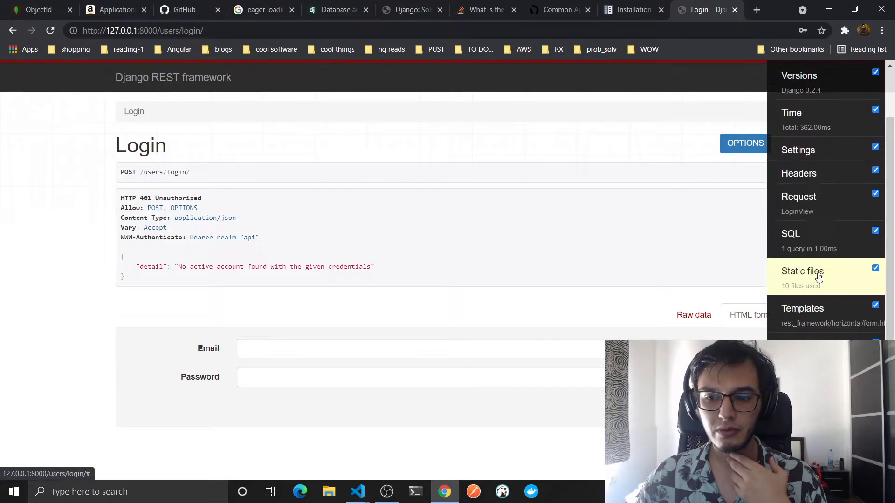
mouse_move(799, 249)
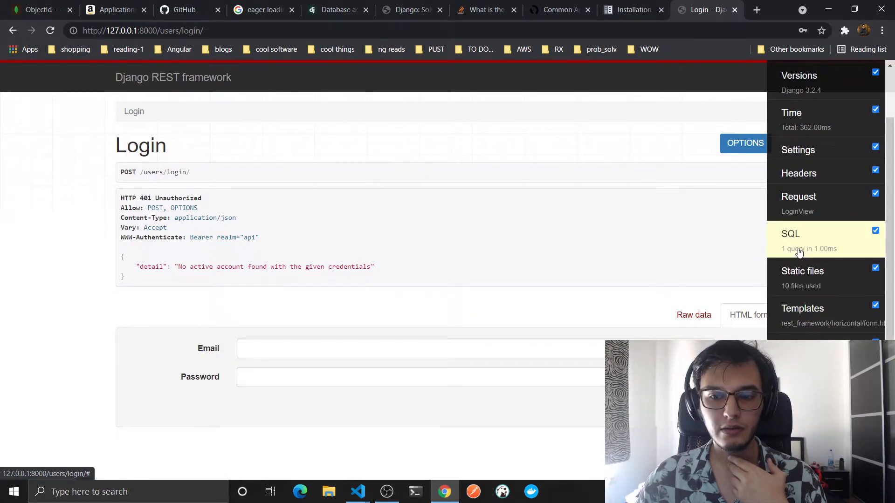
left_click(791, 240)
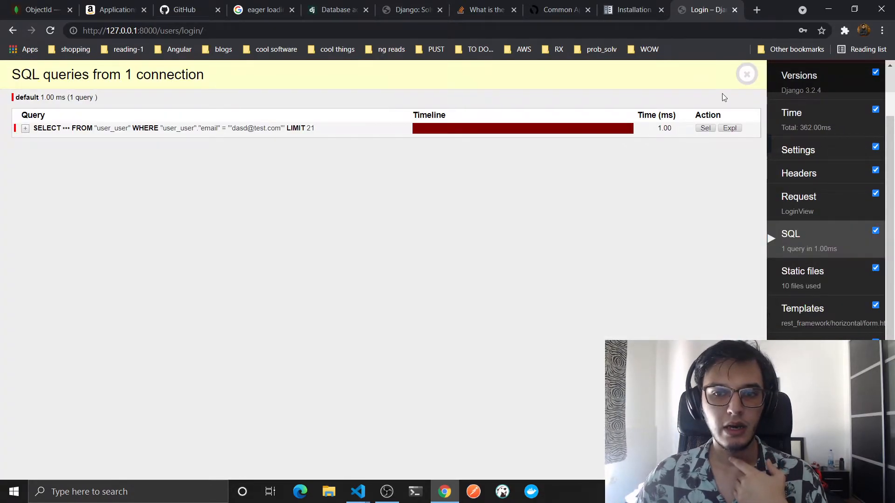
left_click(25, 128)
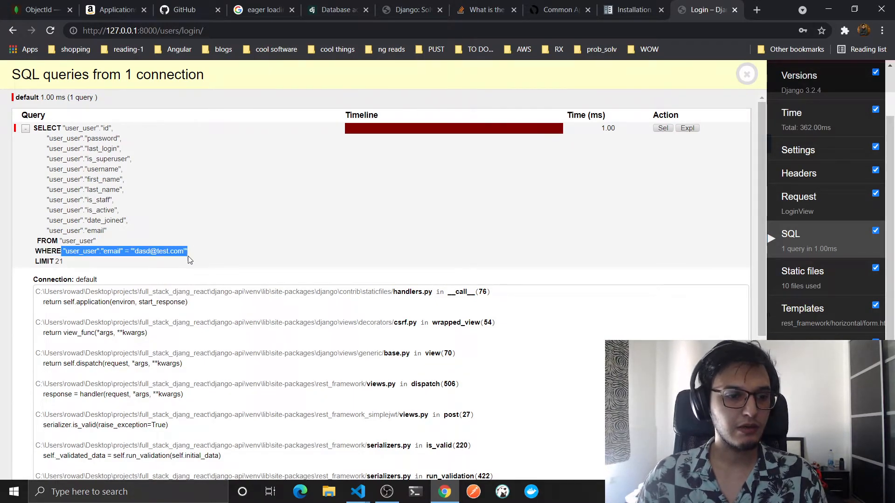
mouse_move(105, 248)
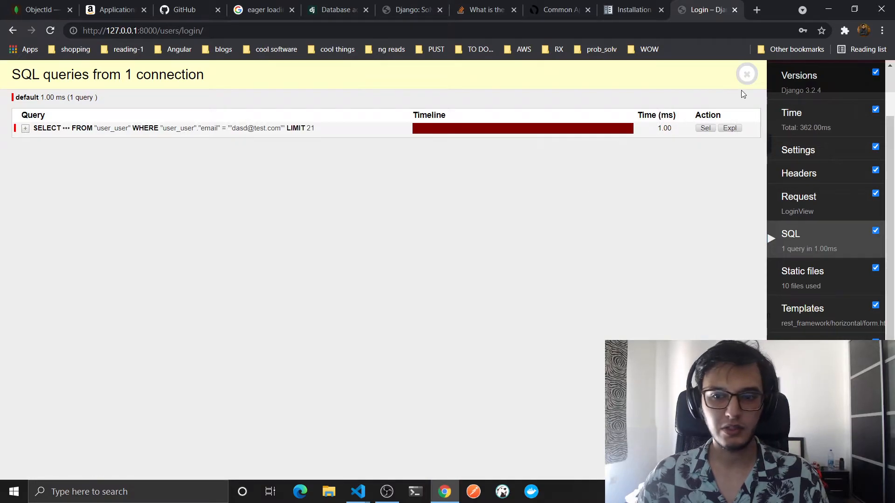
Open DevTools via Inspect, switch to the Network panel and show All request types.
right_click(409, 115)
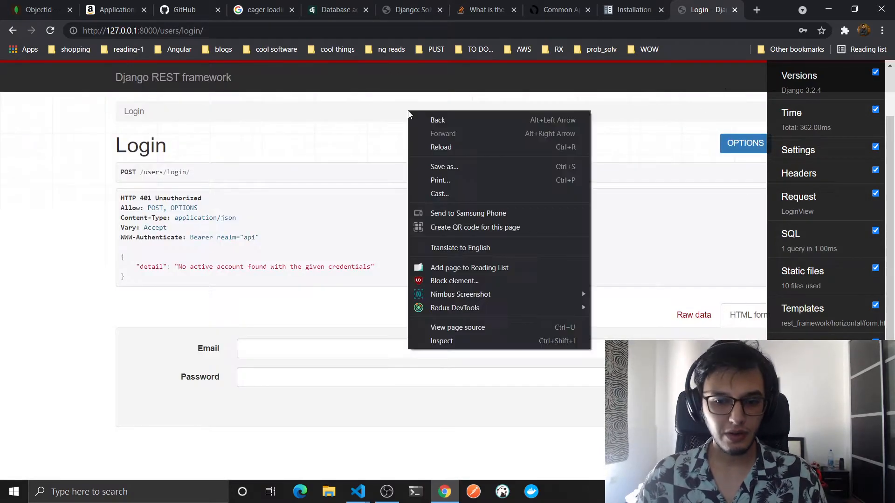
left_click(441, 340)
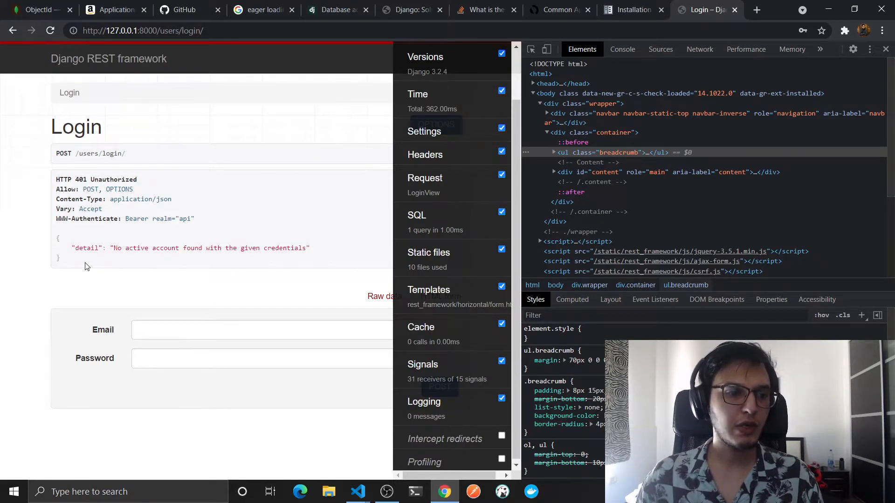
mouse_move(442, 192)
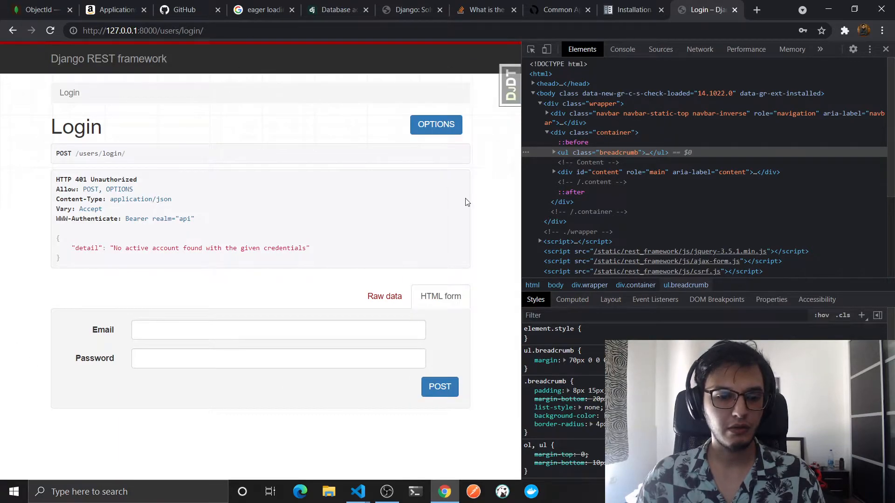
mouse_move(78, 262)
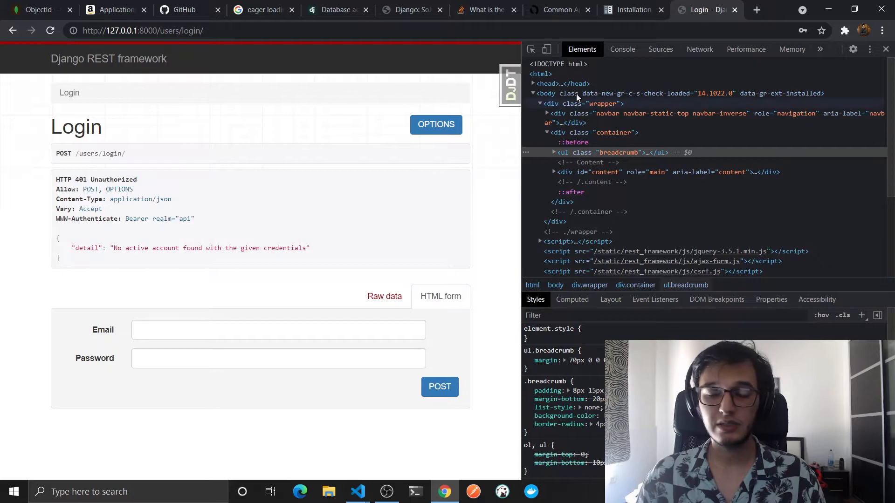
left_click(793, 49)
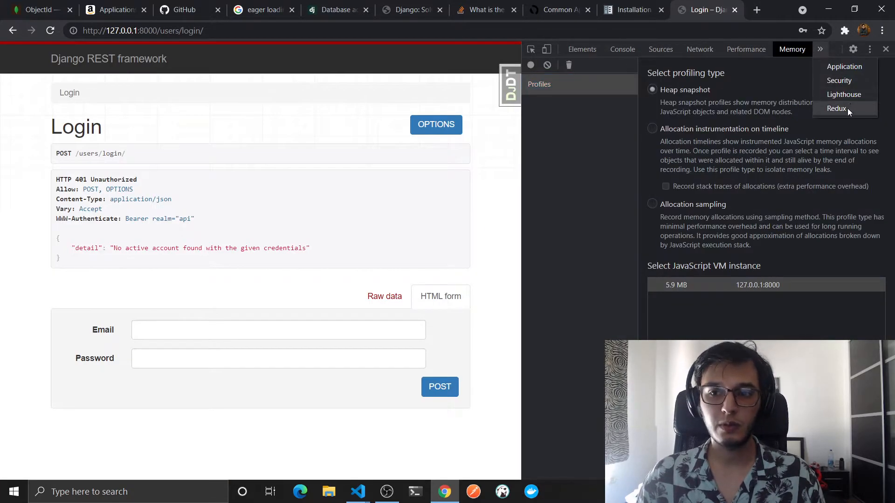
left_click(699, 49)
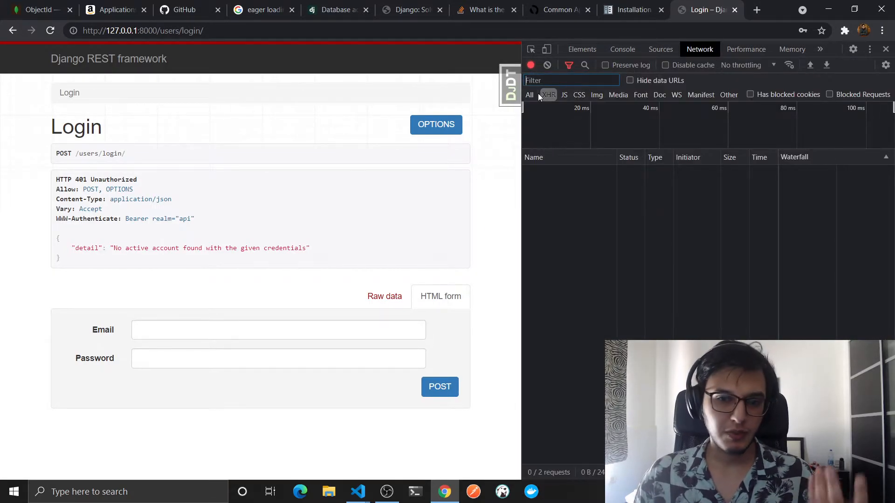
left_click(49, 30)
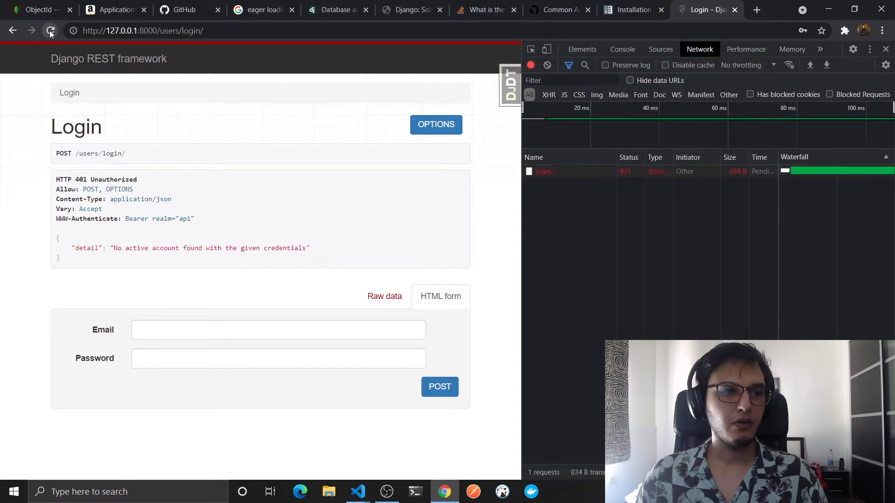
Reload the login page to capture requests and view jquery-3.5.1.min.js request headers.
left_click(50, 30)
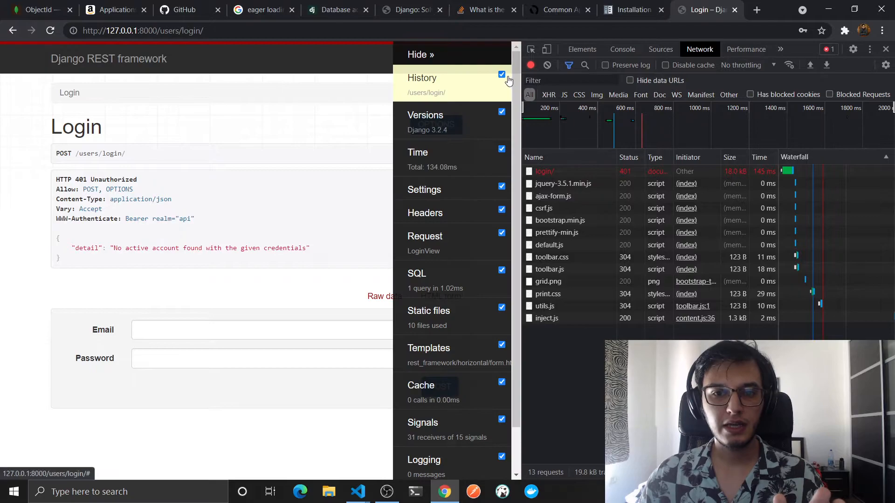
left_click(420, 54)
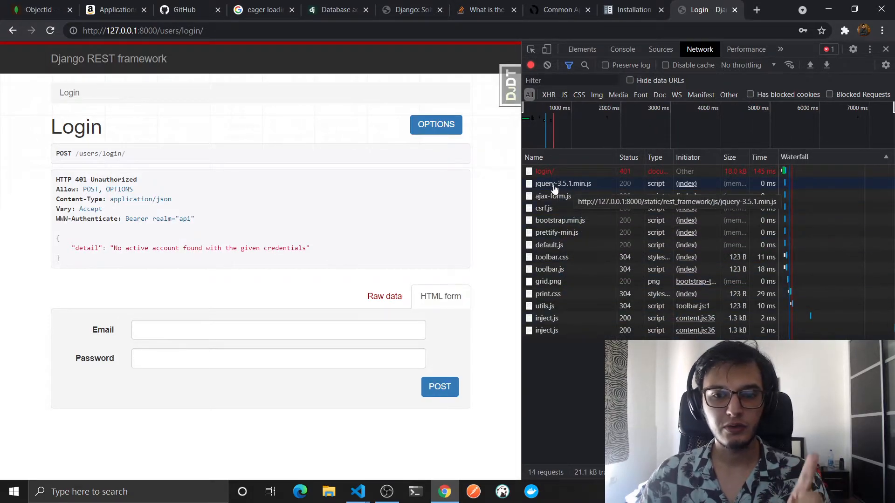
left_click(563, 183)
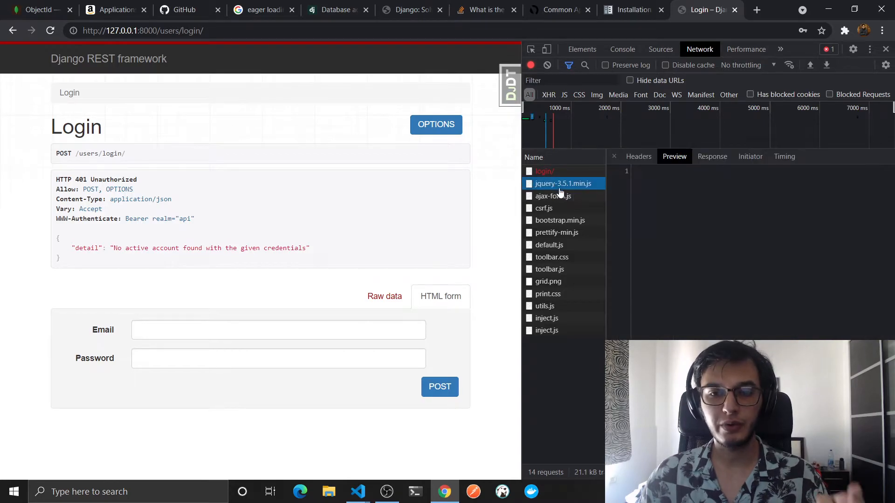
left_click(638, 156)
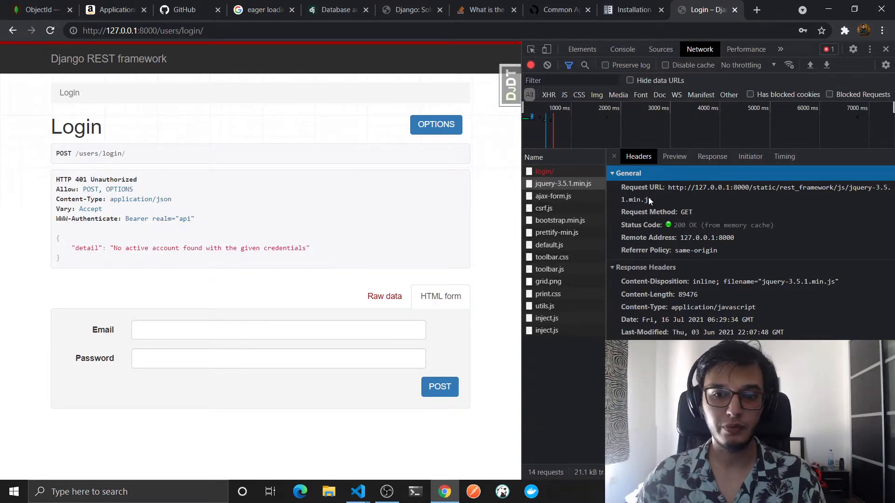
Inspect ajax-form.js, csrf.js, bootstrap.min.js, default.js and toolbar.css (304 Not Modified) requests.
left_click(552, 196)
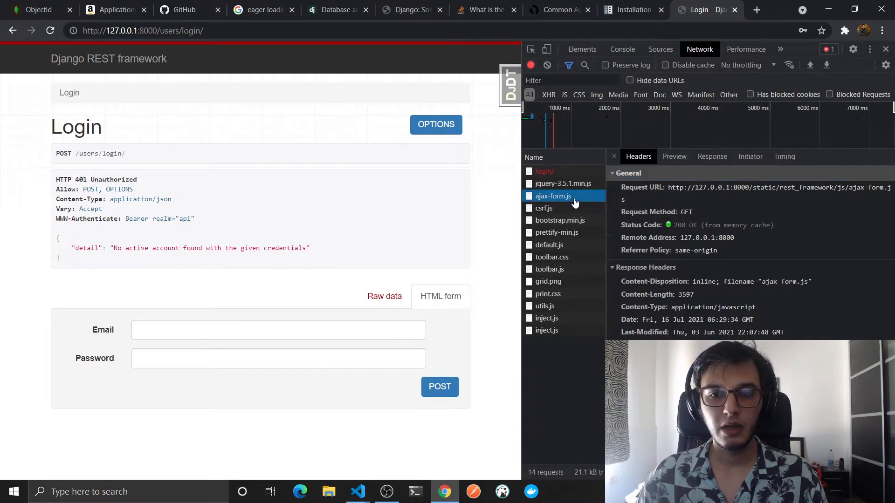
mouse_move(543, 208)
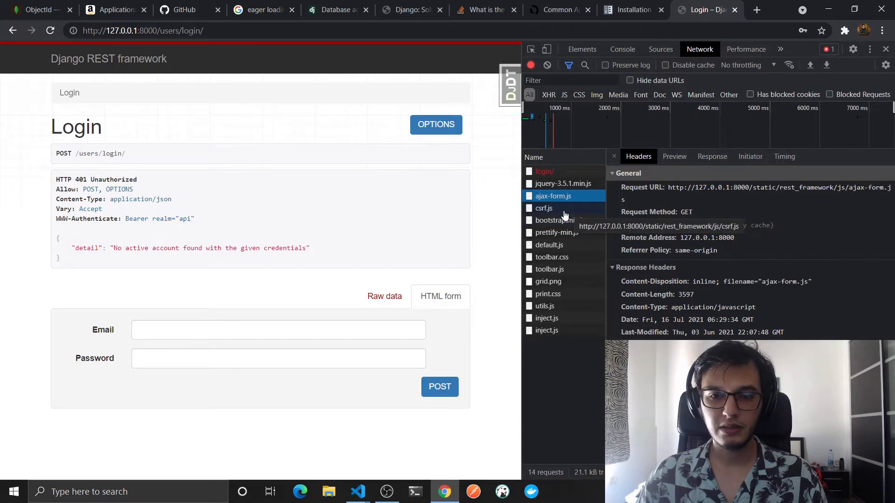
left_click(544, 208)
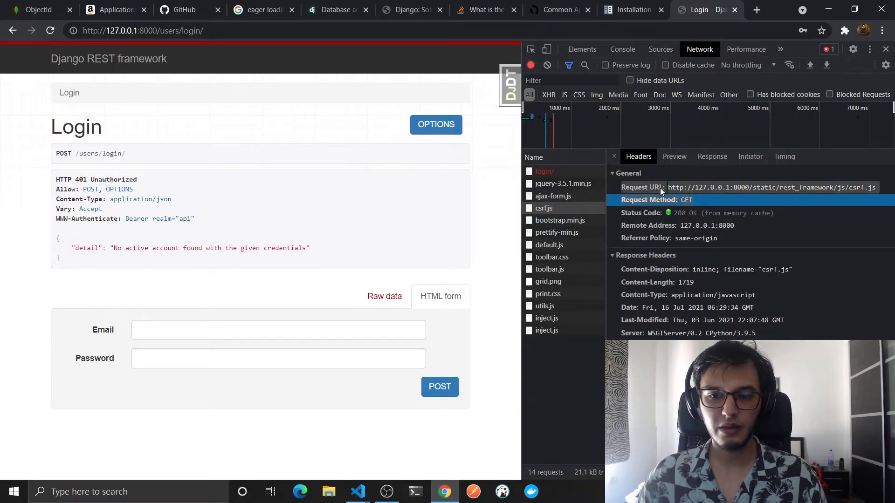
mouse_move(557, 232)
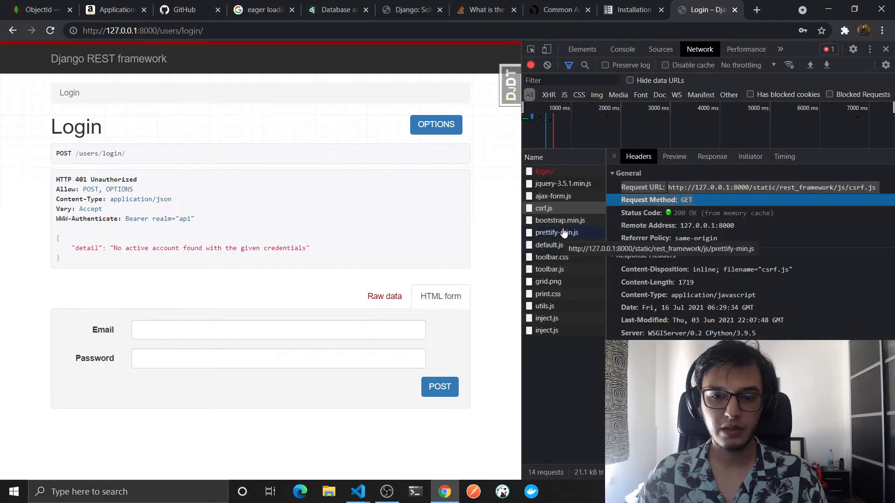
left_click(559, 220)
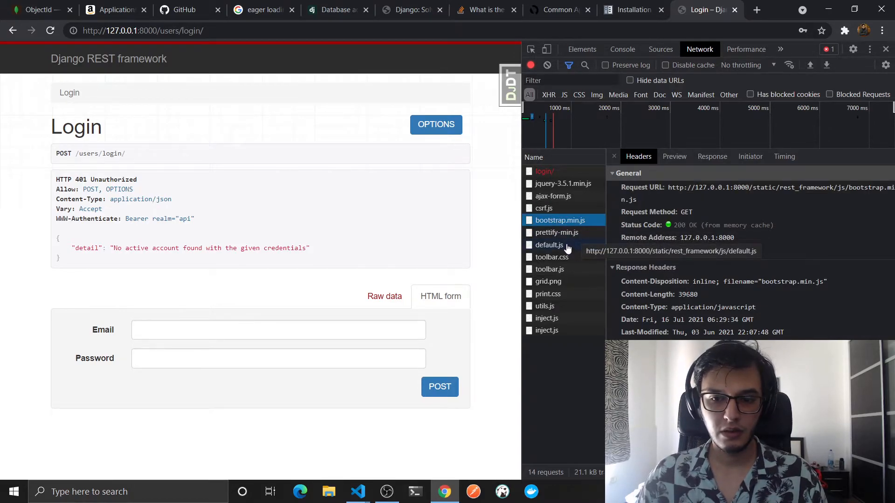
left_click(549, 244)
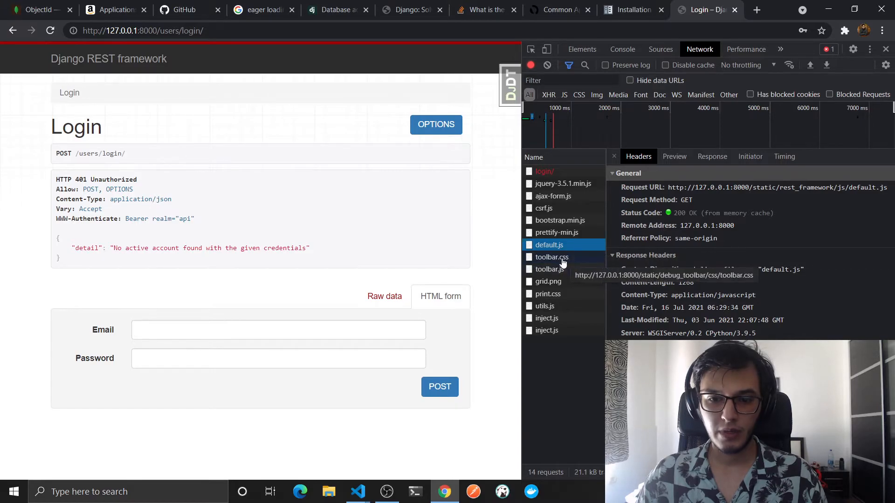
left_click(551, 257)
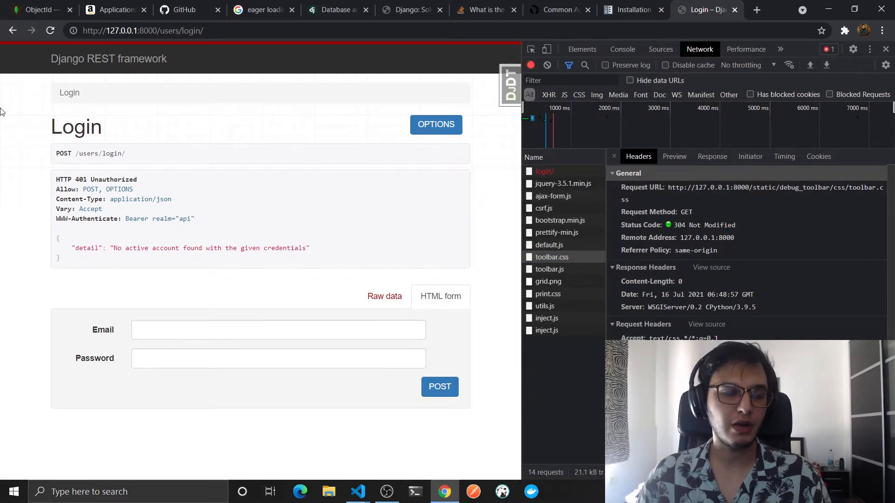
mouse_move(88, 115)
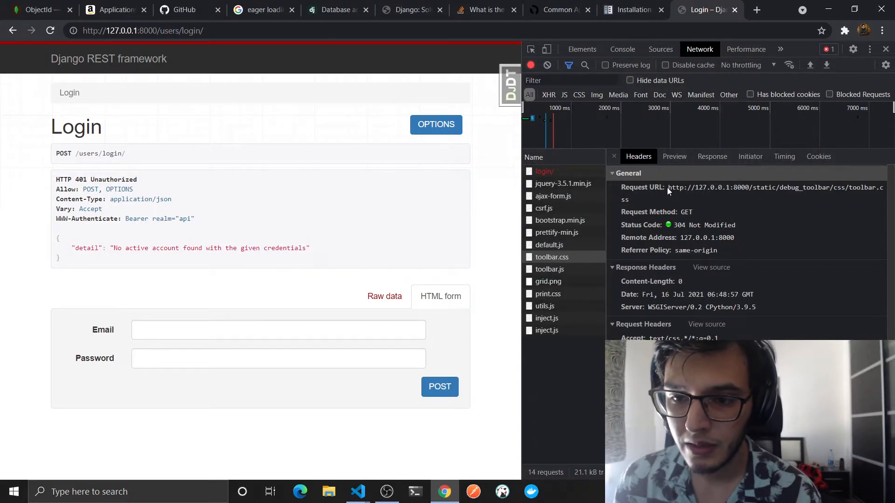
left_click(550, 269)
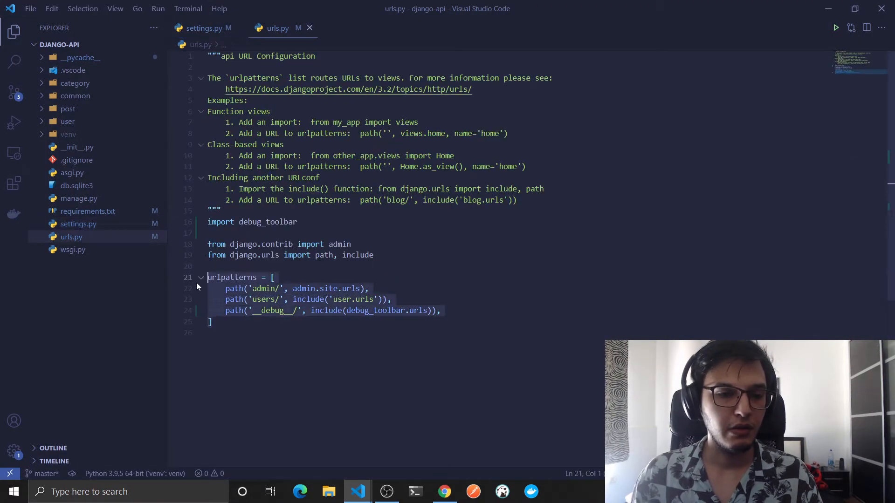
Switch to VS Code to show path('__debug__/', include(debug_toolbar.urls)) in urls.py.
left_click(444, 491)
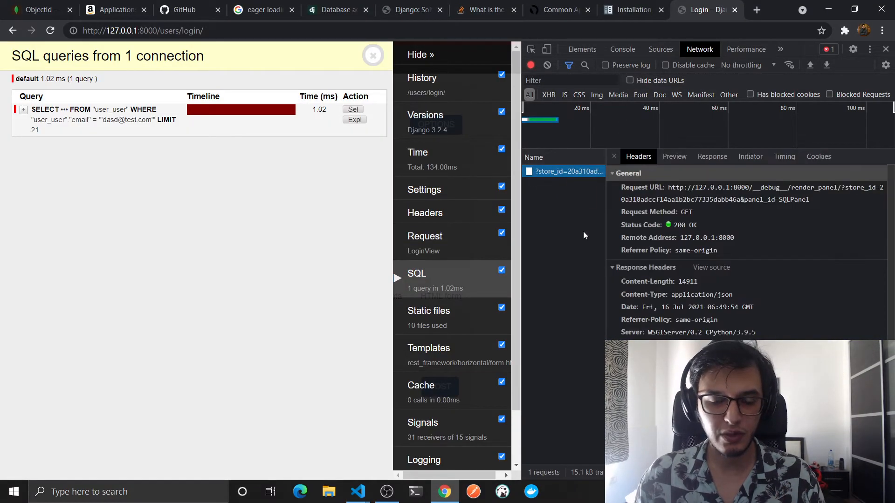
mouse_move(759, 193)
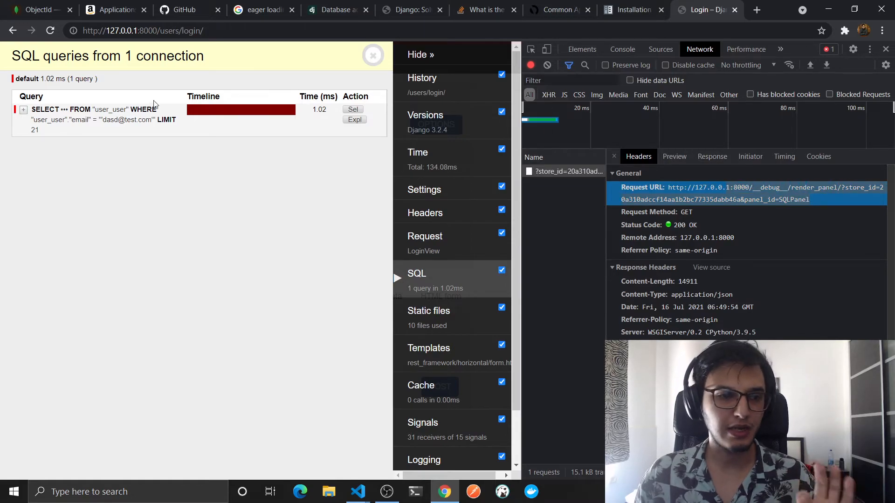
mouse_move(730, 204)
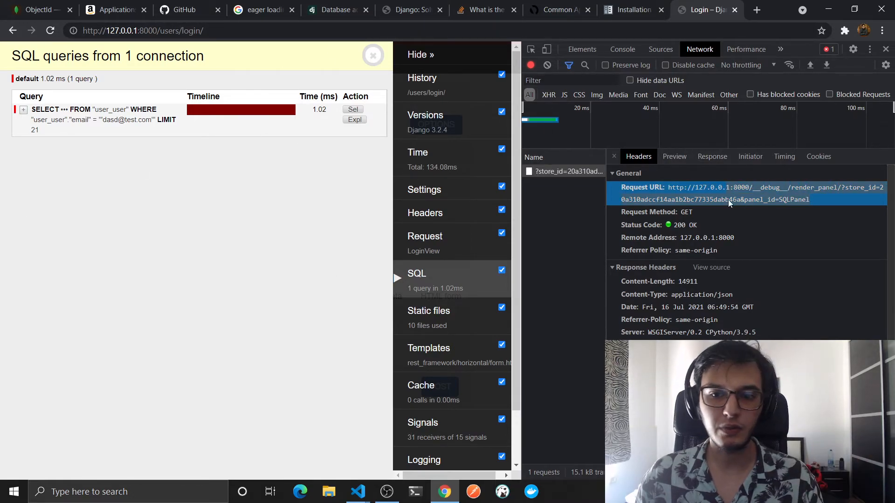
Paste the render_panel request URL into a new tab, then inspect its Preview and Headers.
left_click(756, 10)
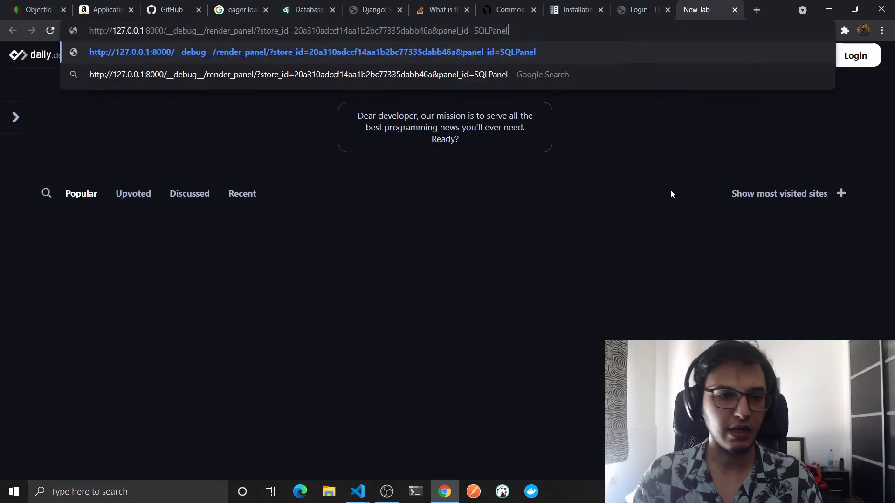
key("Enter")
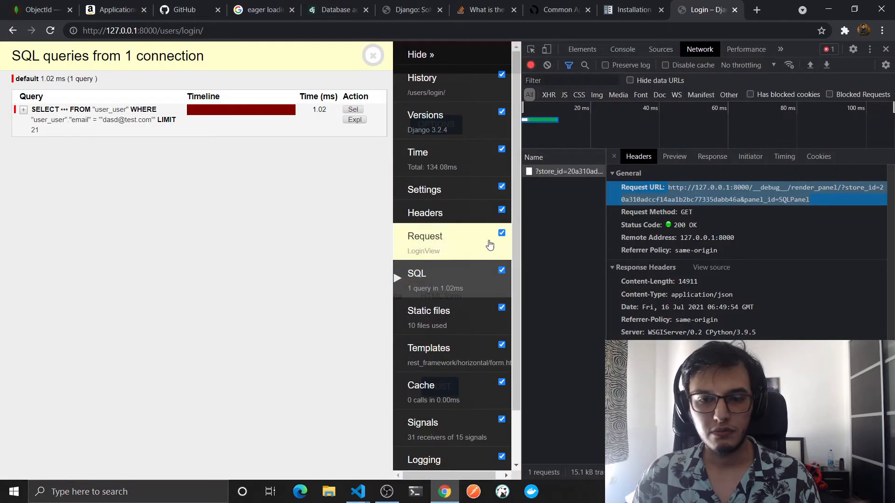
left_click(674, 157)
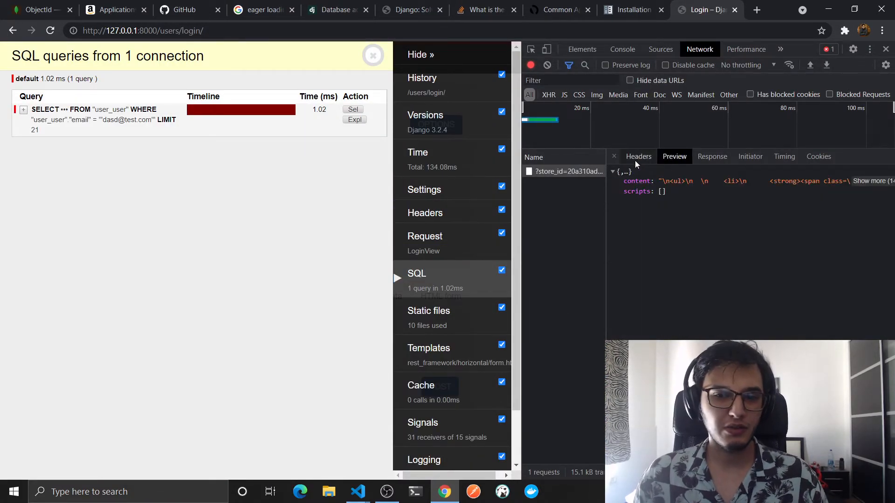
left_click(638, 156)
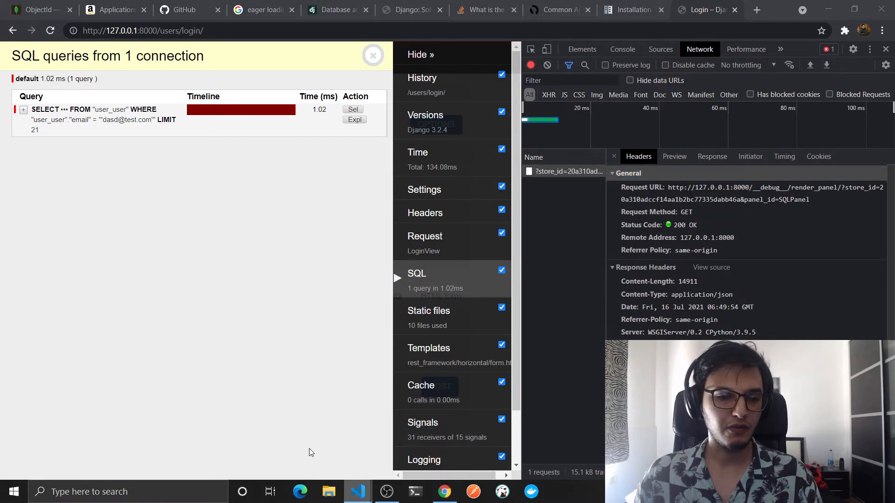
left_click(358, 491)
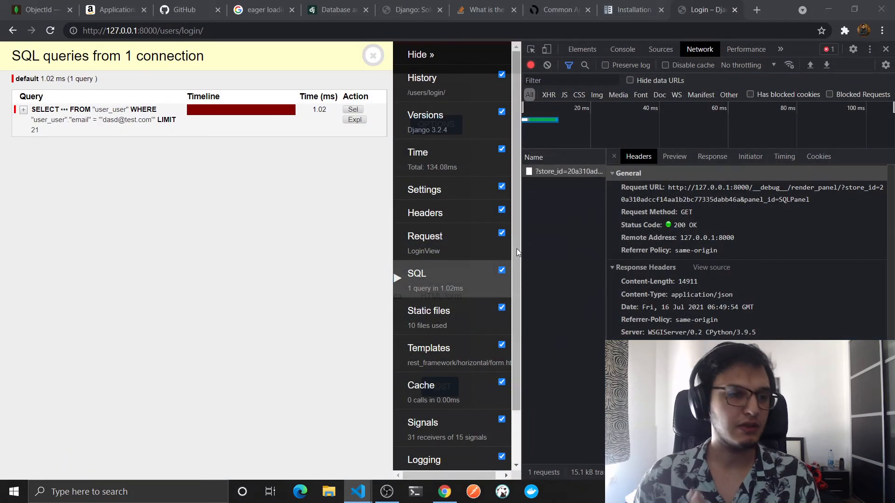
Close the SQL panel, hide and reopen the toolbar, and tick the Profiling checkbox.
left_click(373, 55)
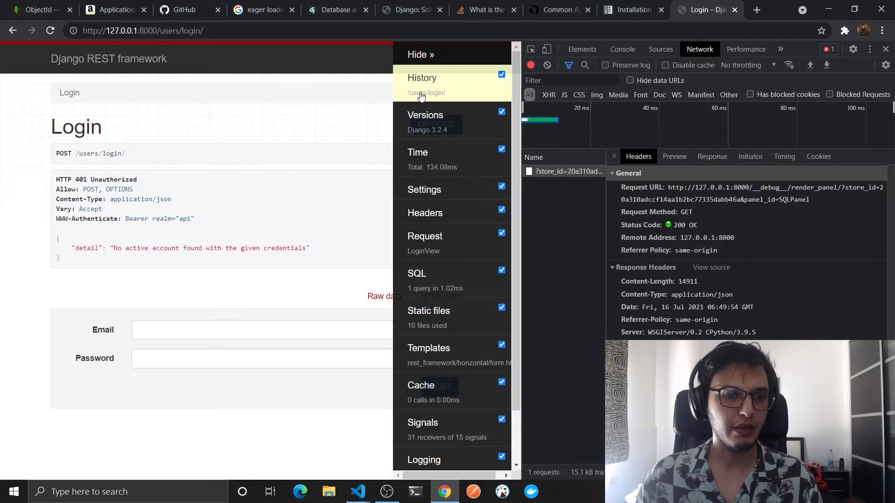
left_click(420, 54)
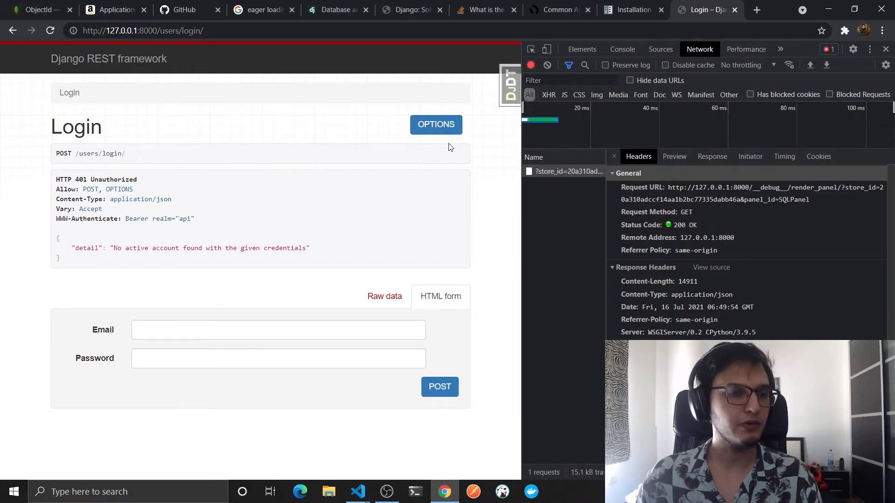
mouse_move(467, 161)
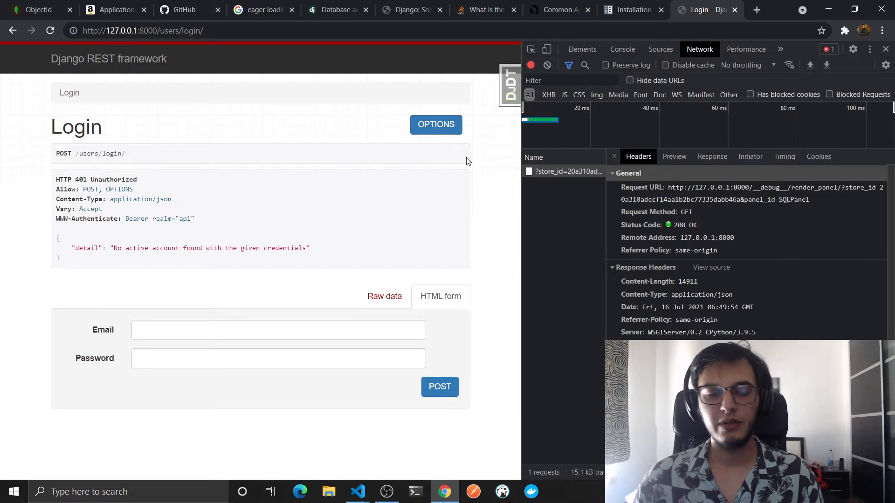
left_click(509, 86)
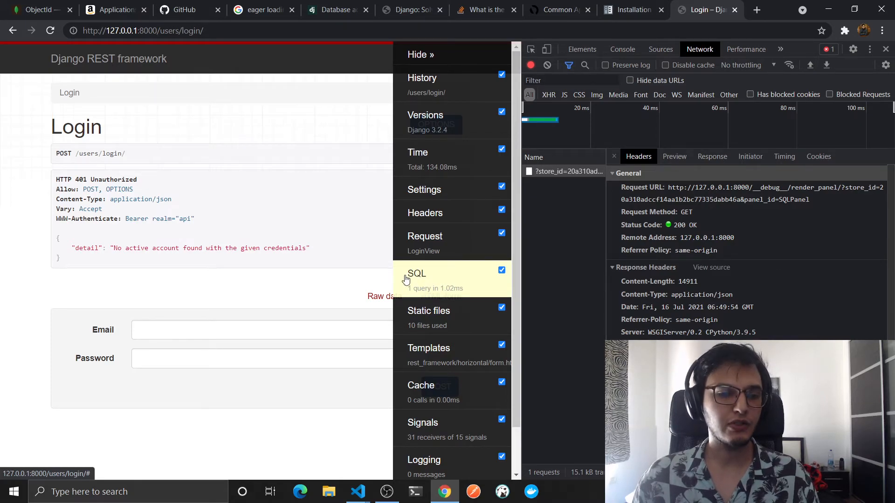
scroll("down", 3)
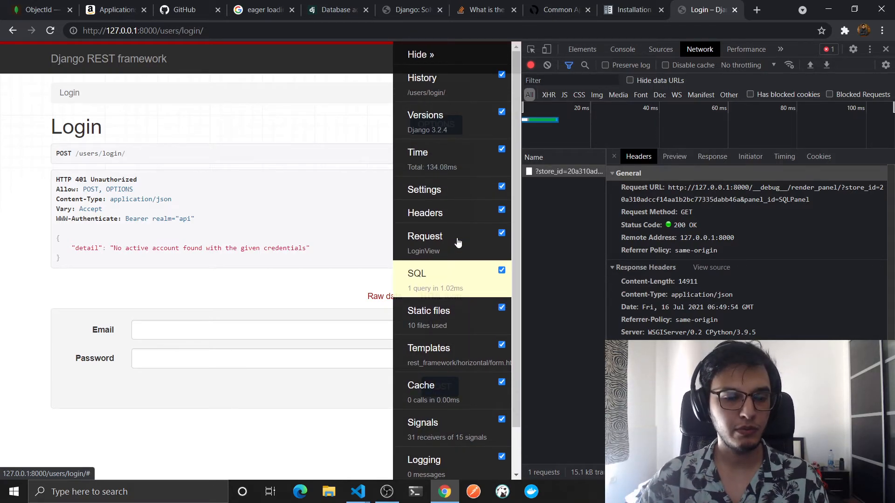
scroll("down", 3)
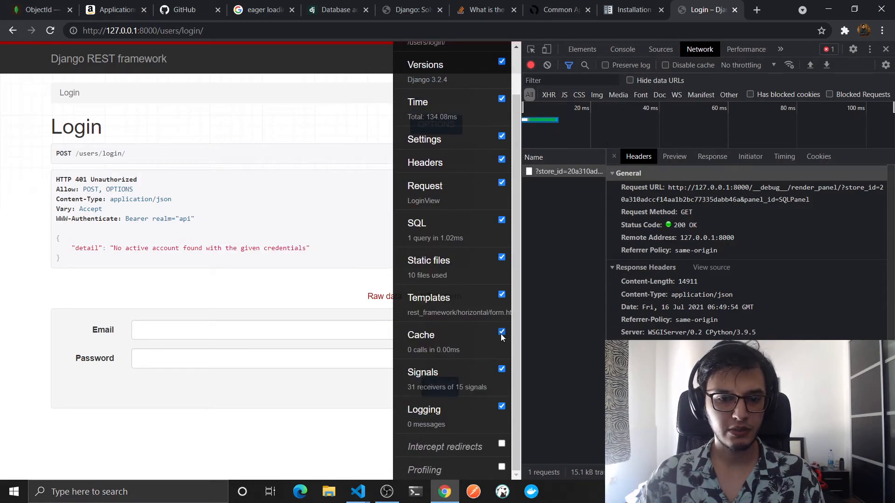
left_click(501, 332)
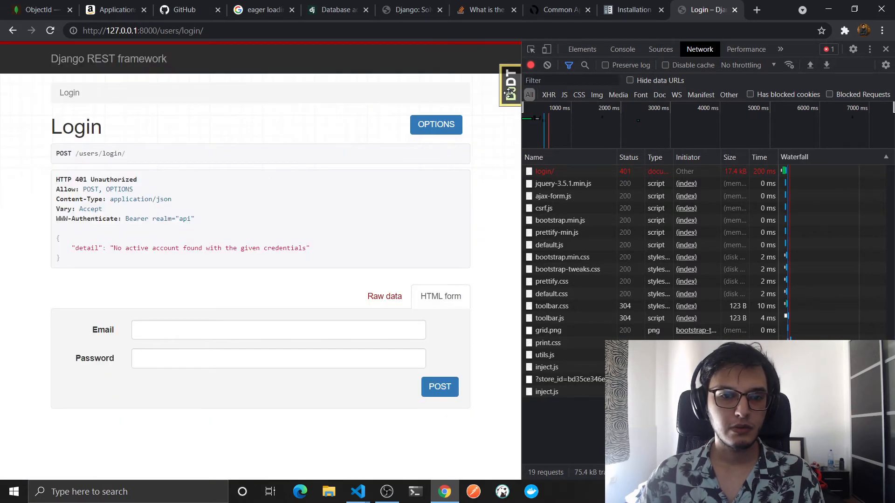
Scroll through the login request's Profiling call tree (0.153 s cumulative), then close the panel.
left_click(508, 86)
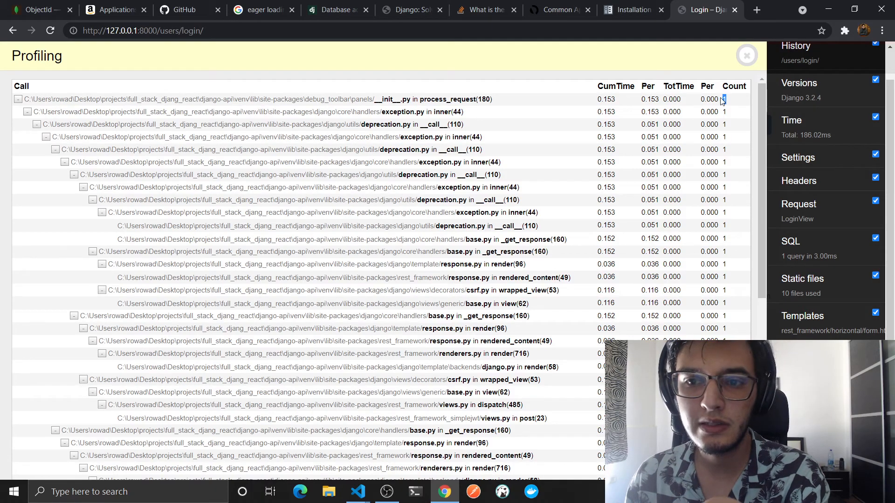
scroll("down", 3)
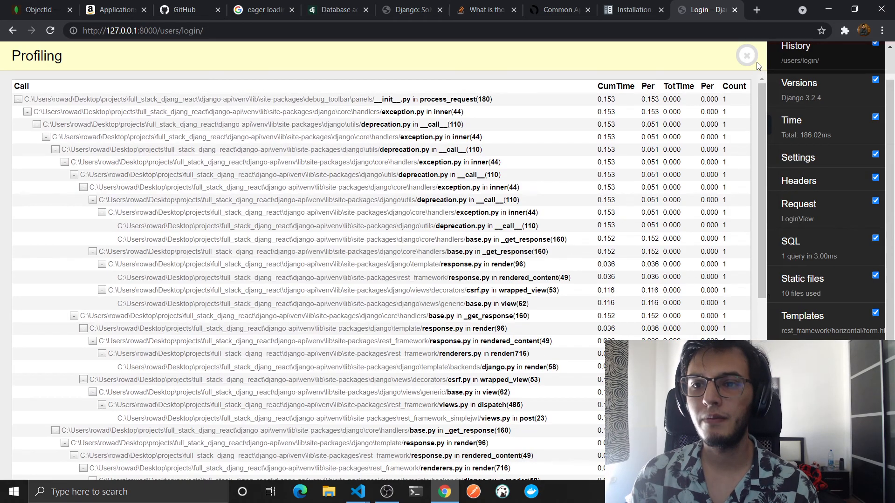
left_click(747, 56)
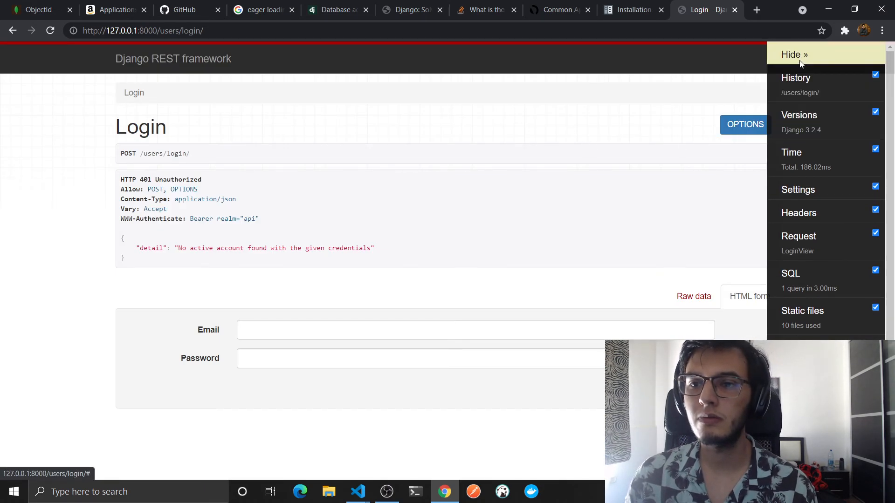